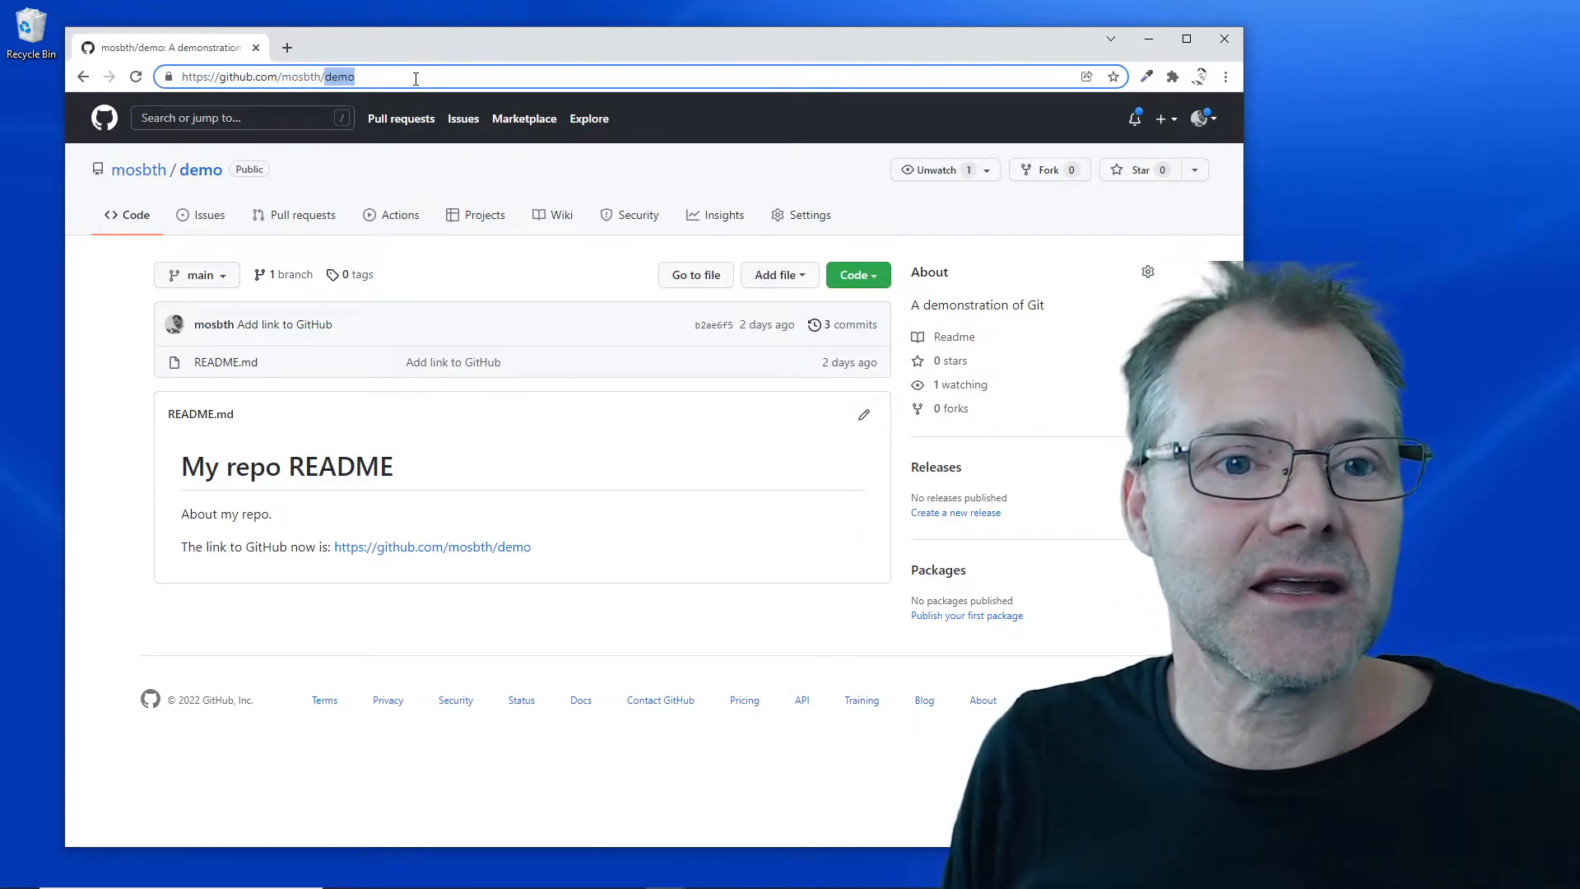
Launch Git Bash from Windows search, then move its window top-left and enlarge it
left_click(267, 75)
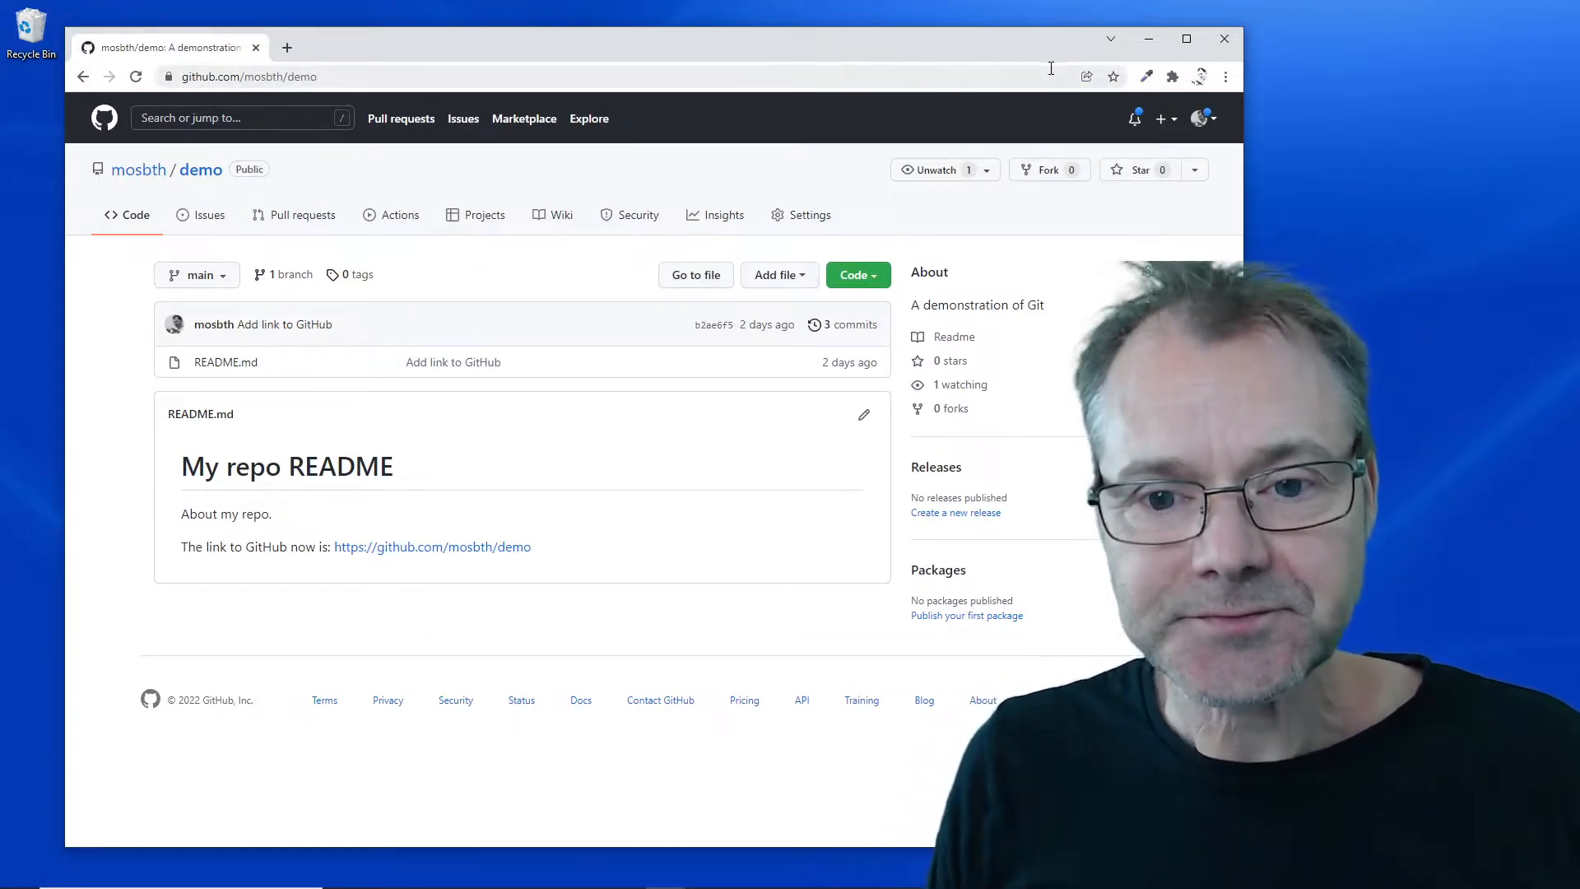
mouse_move(509, 490)
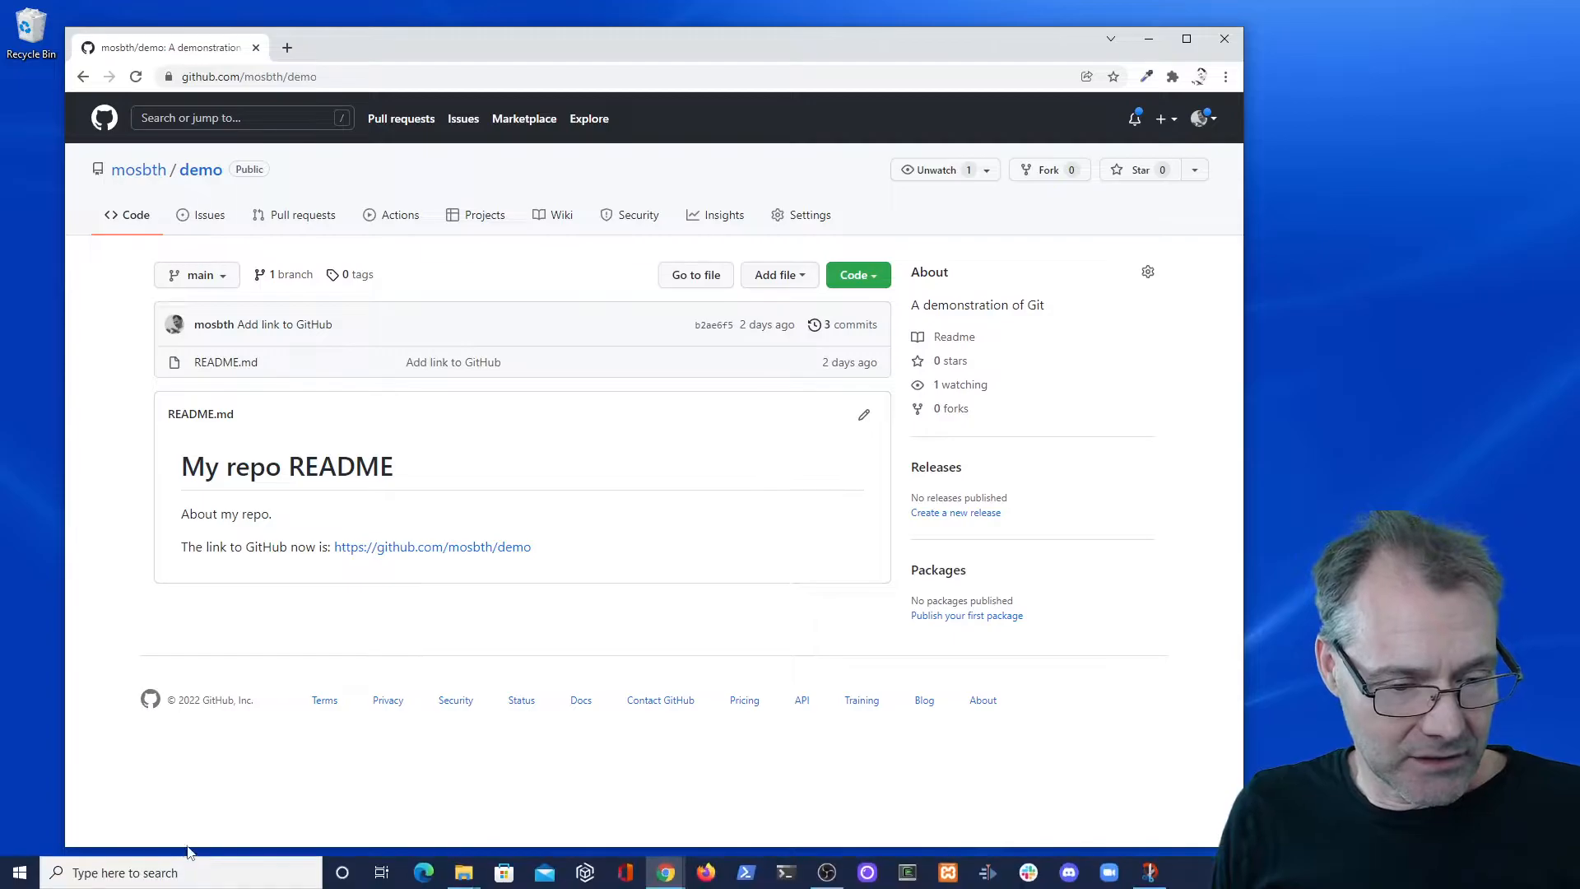
type("git bash")
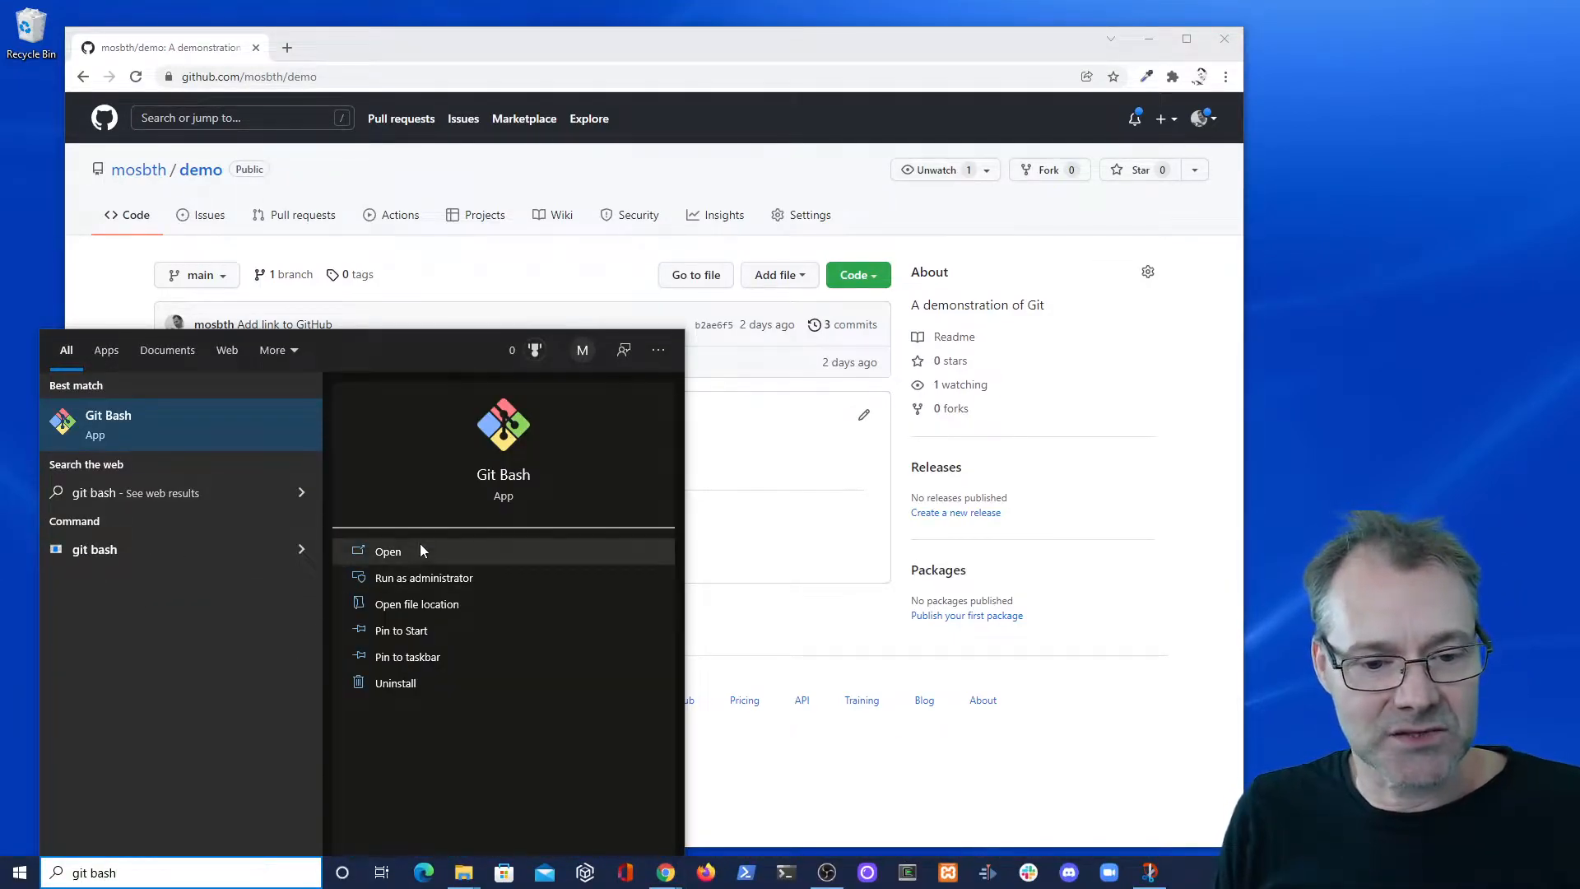
left_click(387, 551)
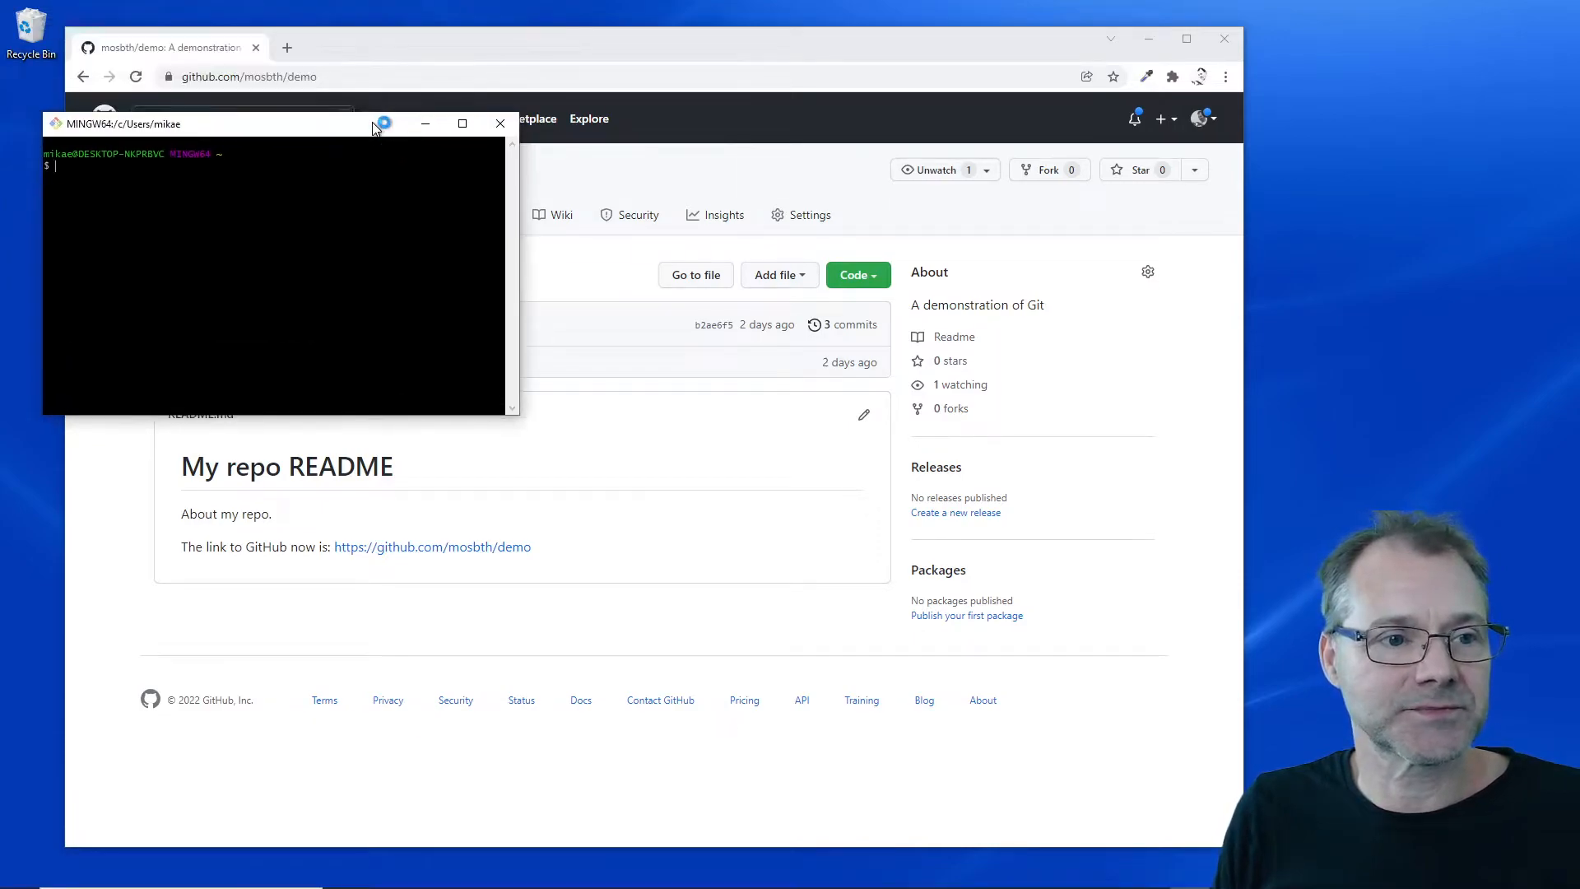
left_click_drag(202, 122, 181, 132)
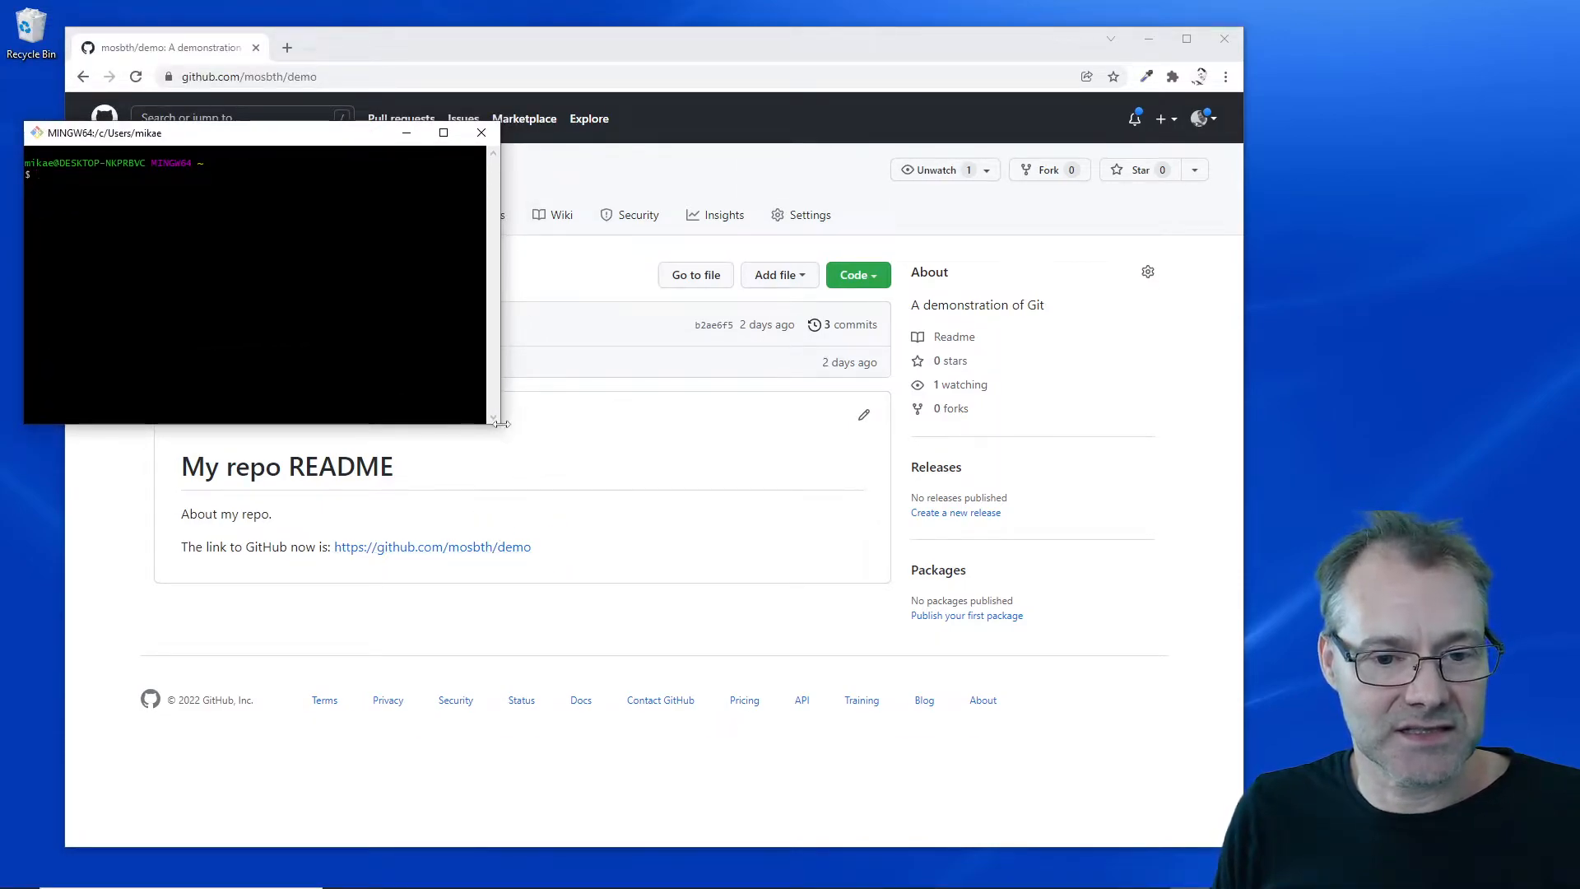
left_click_drag(499, 422, 1023, 789)
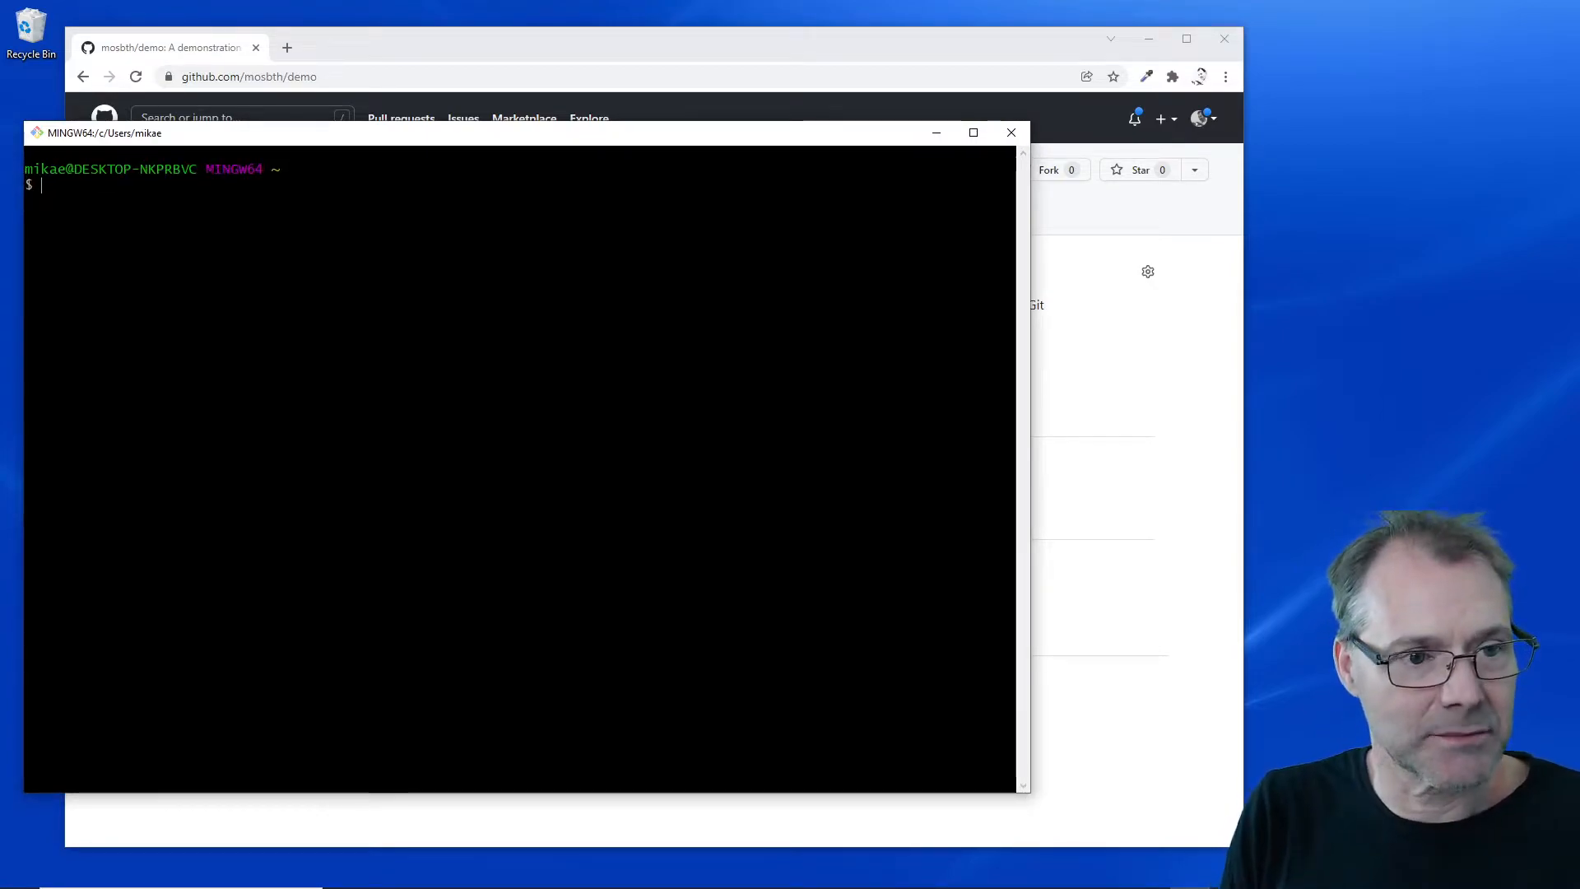
Change into the git folder and run git --version to check the installed version
type("cd")
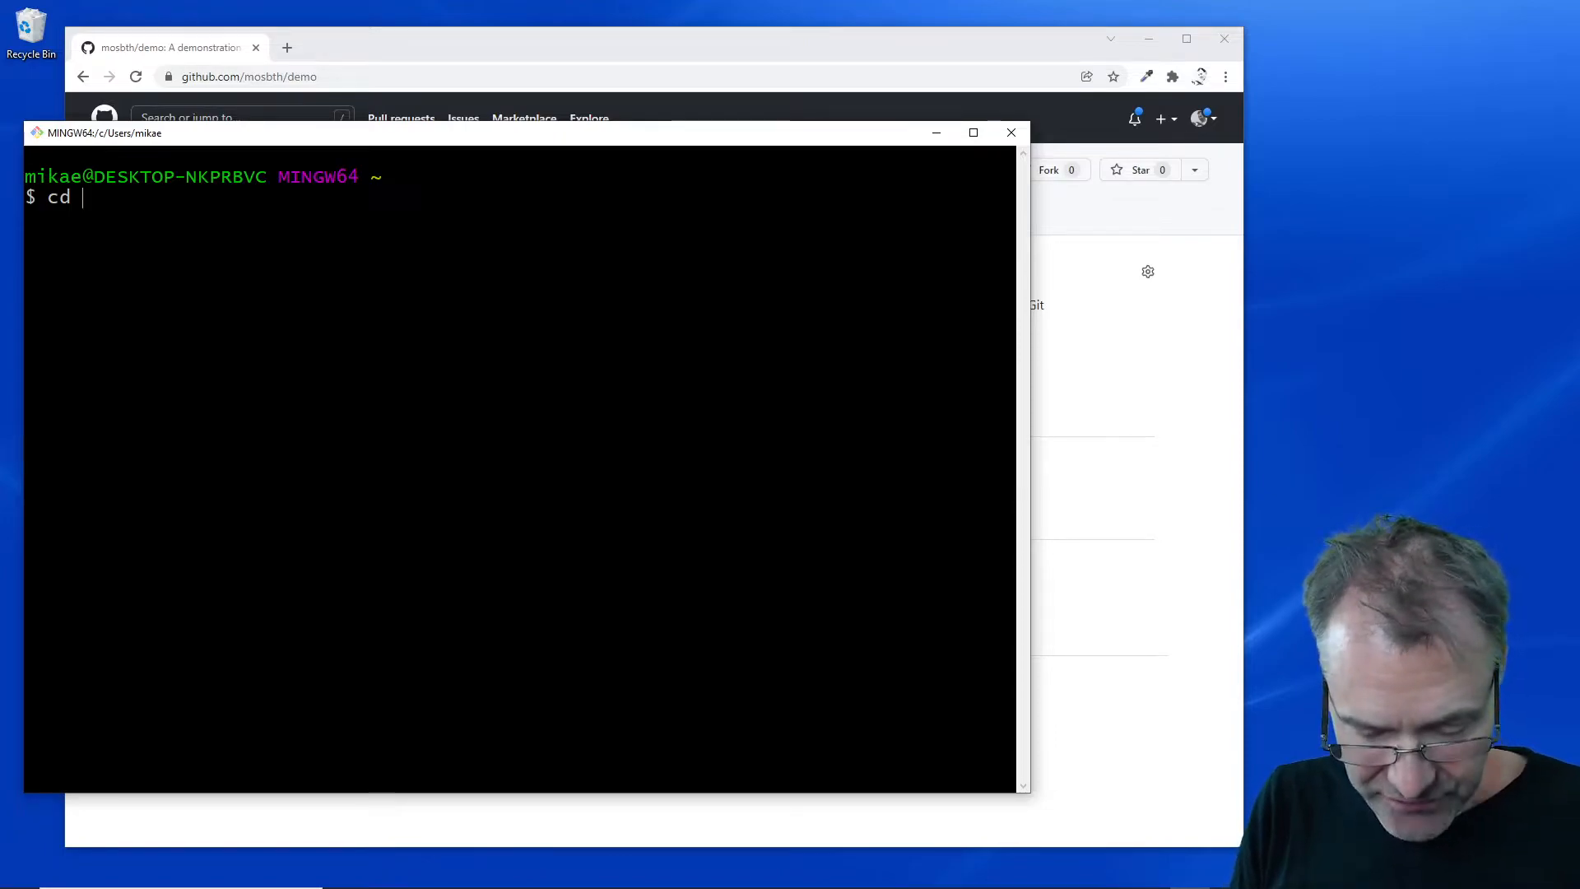
type("git")
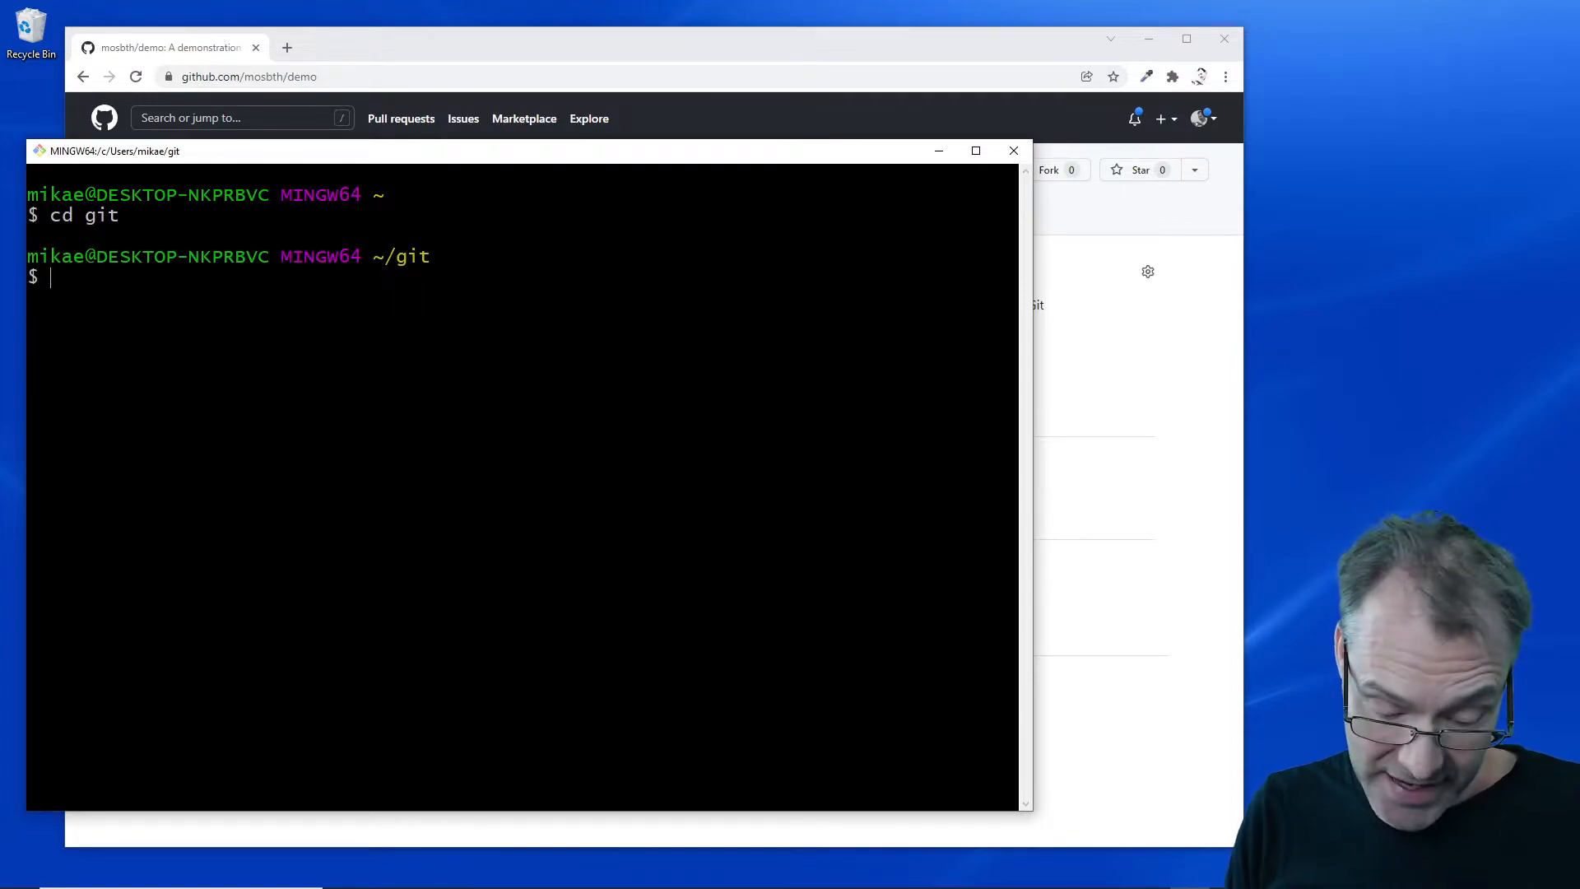
type("git --ver")
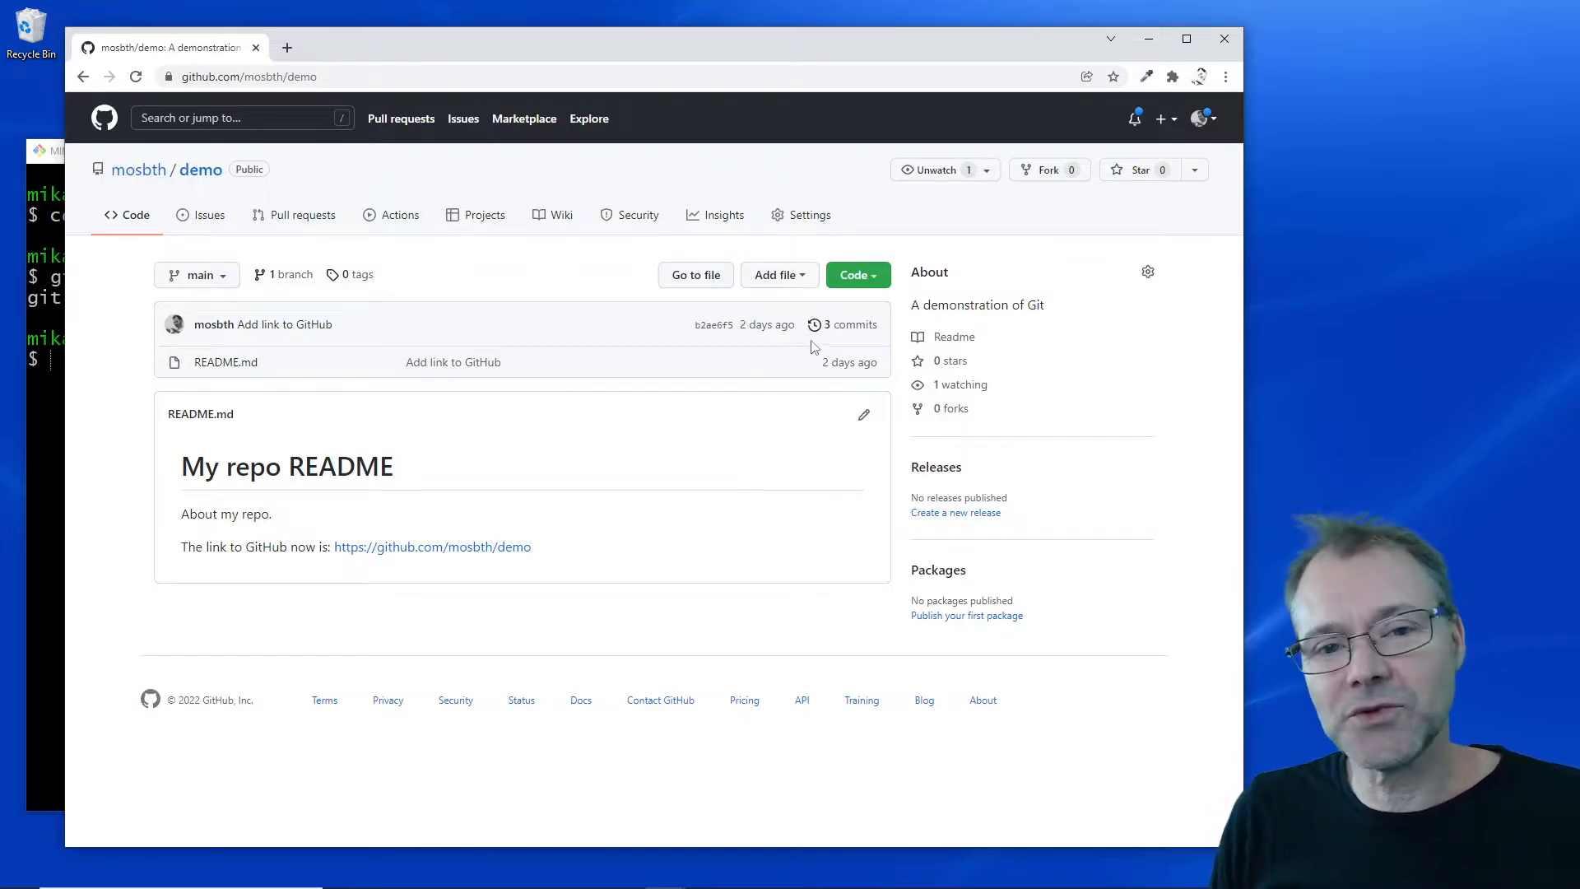
mouse_move(852, 324)
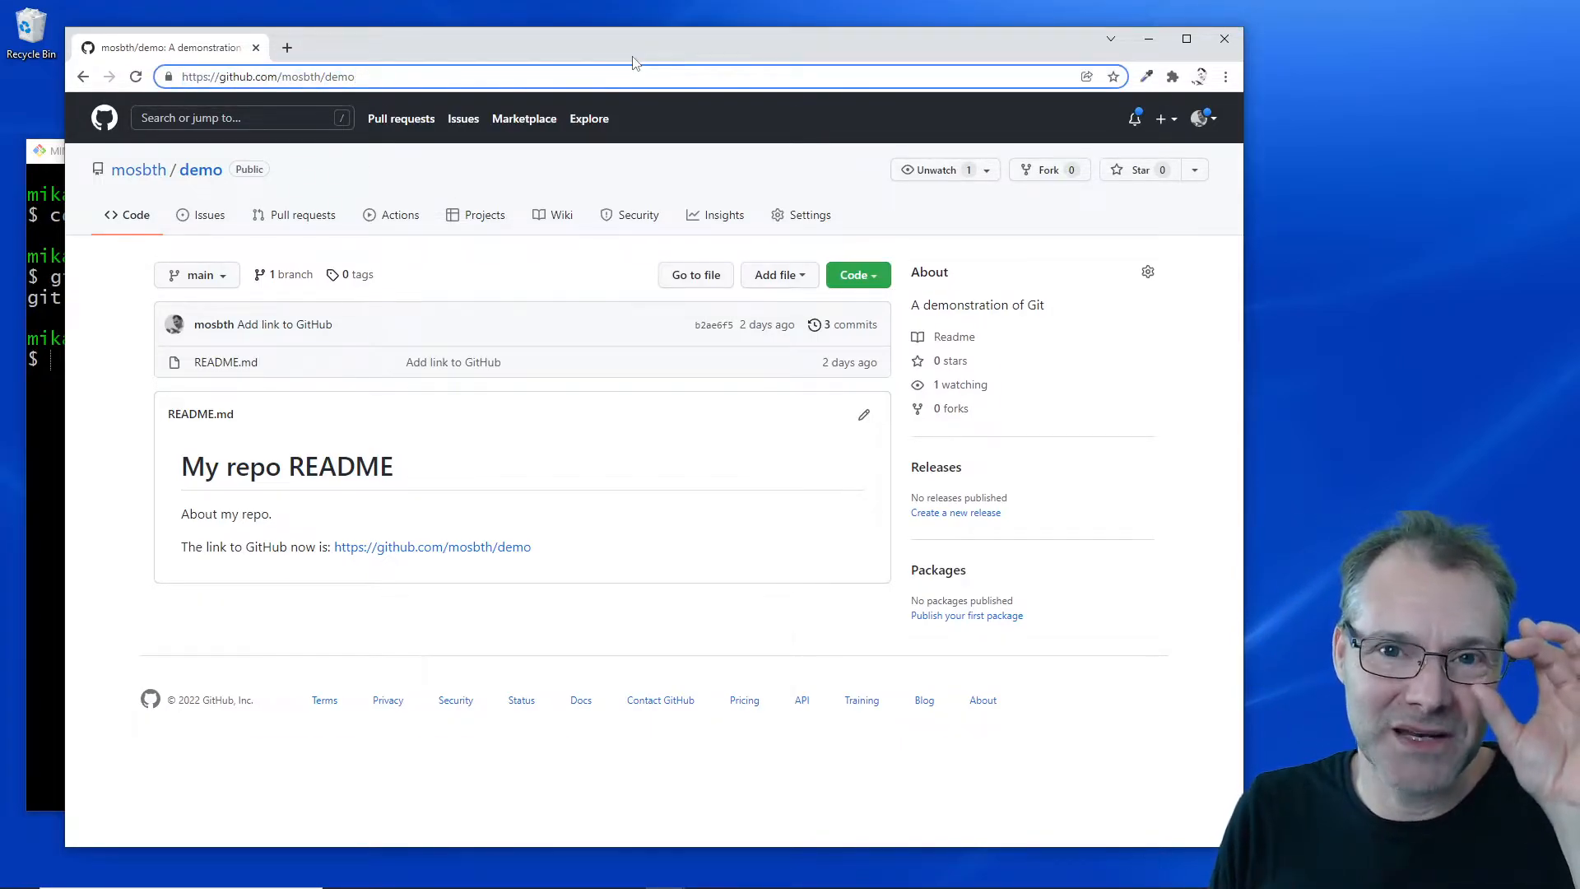
mouse_move(902, 220)
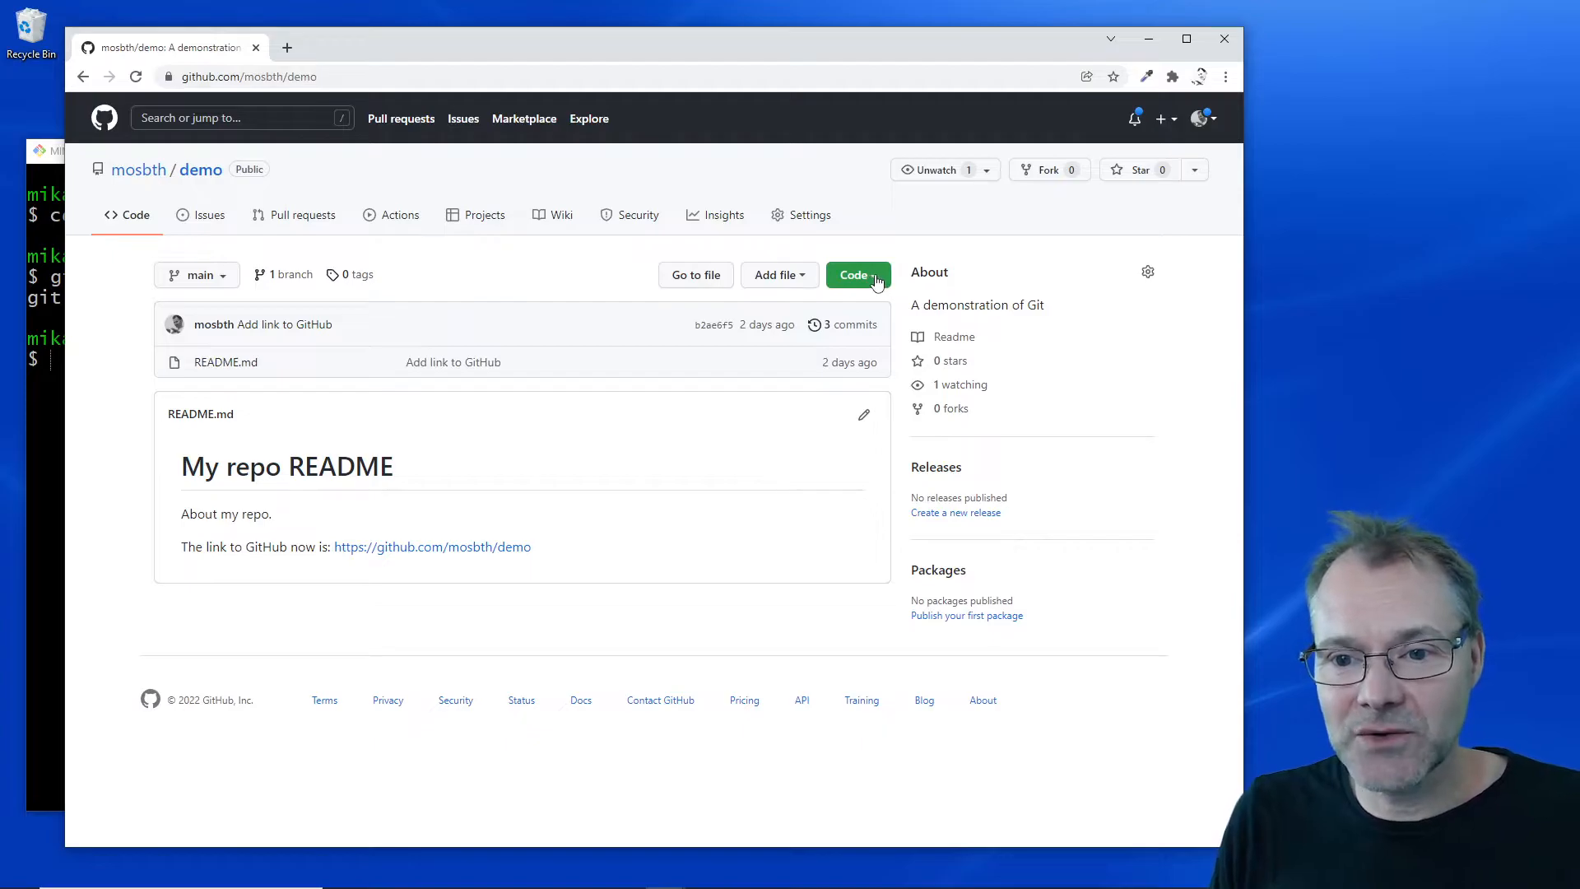
left_click(853, 274)
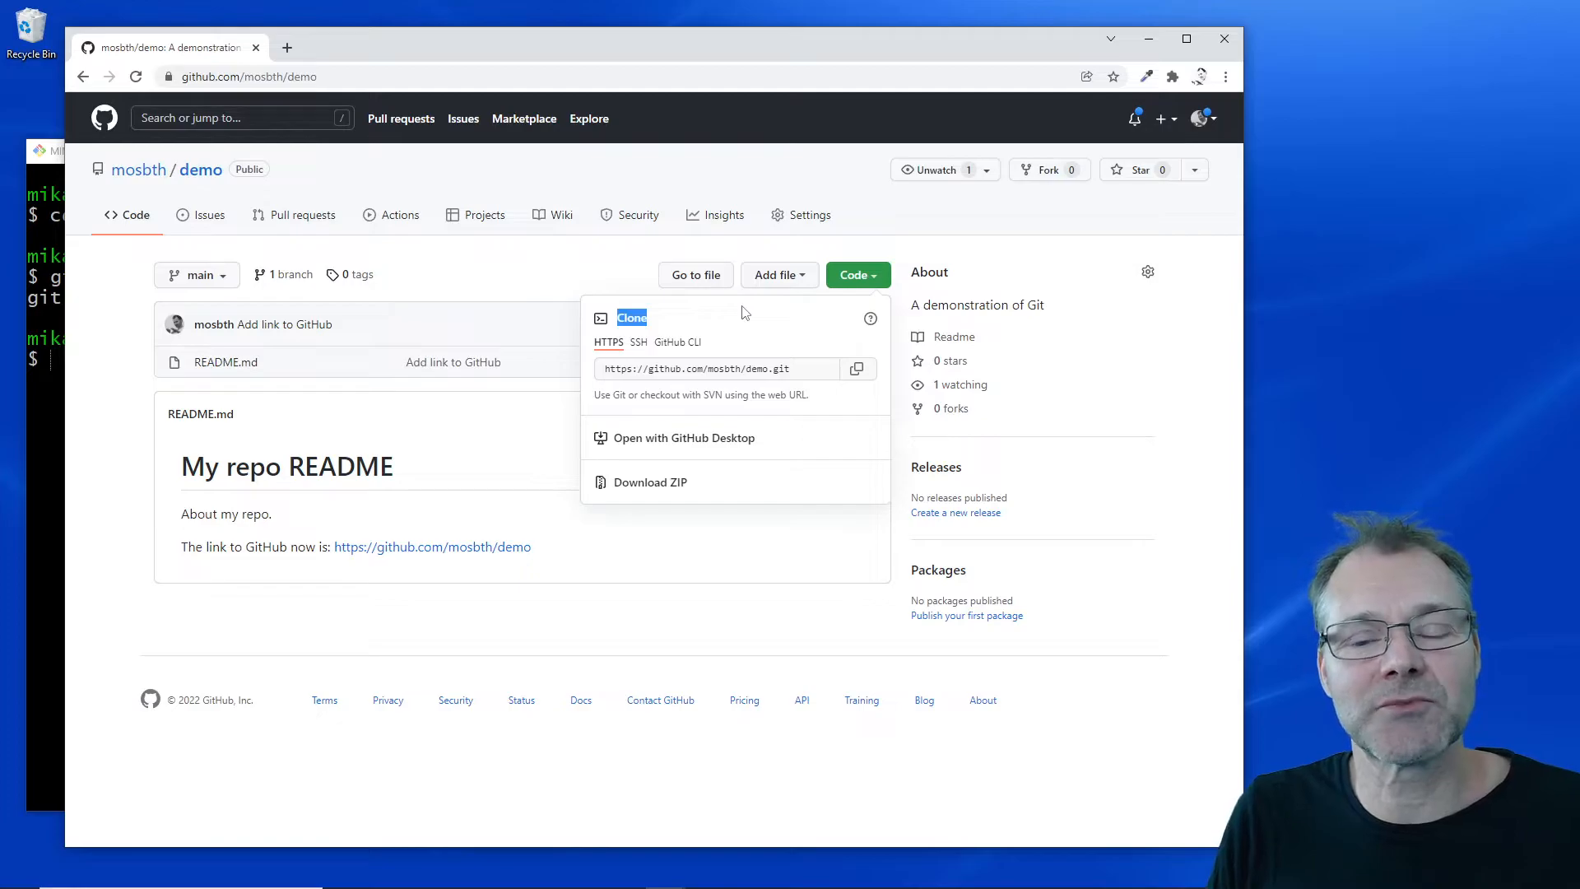
mouse_move(709, 323)
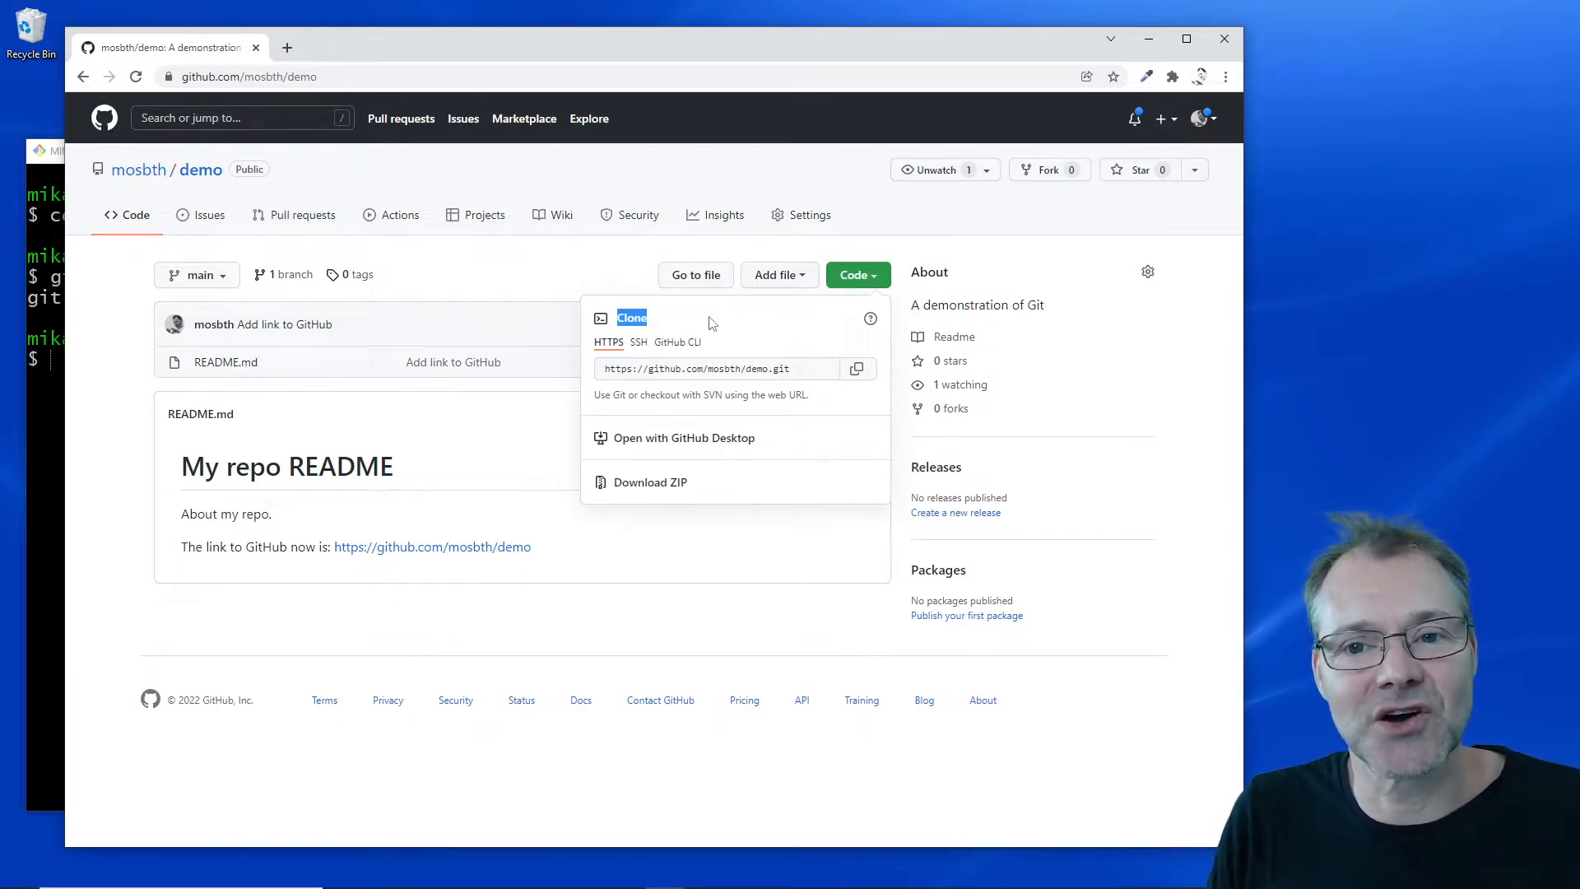
mouse_move(685, 341)
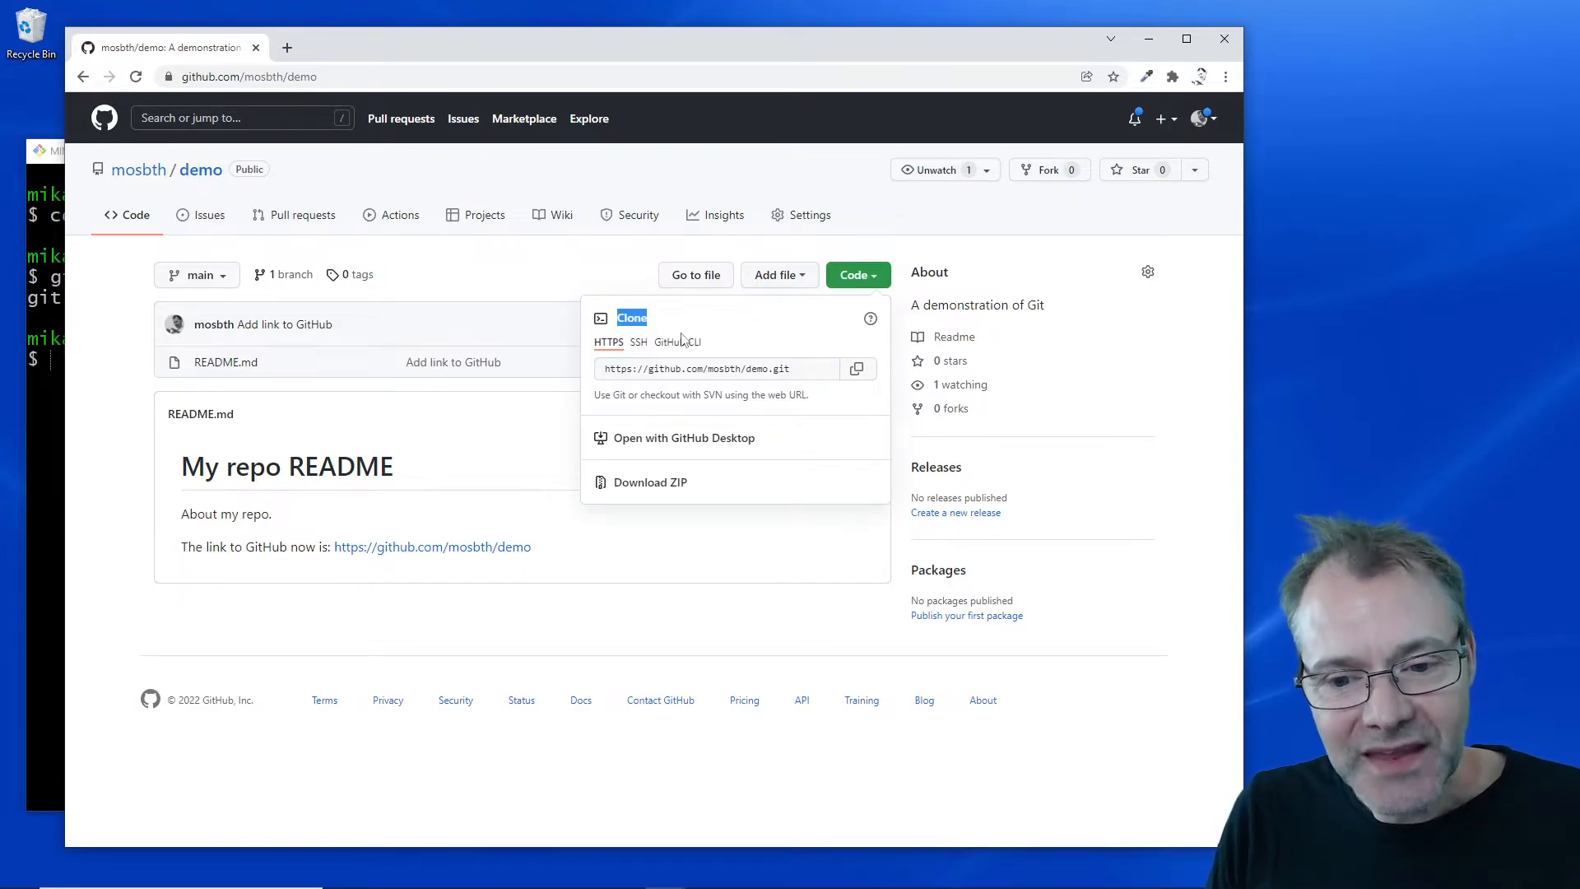
mouse_move(720, 446)
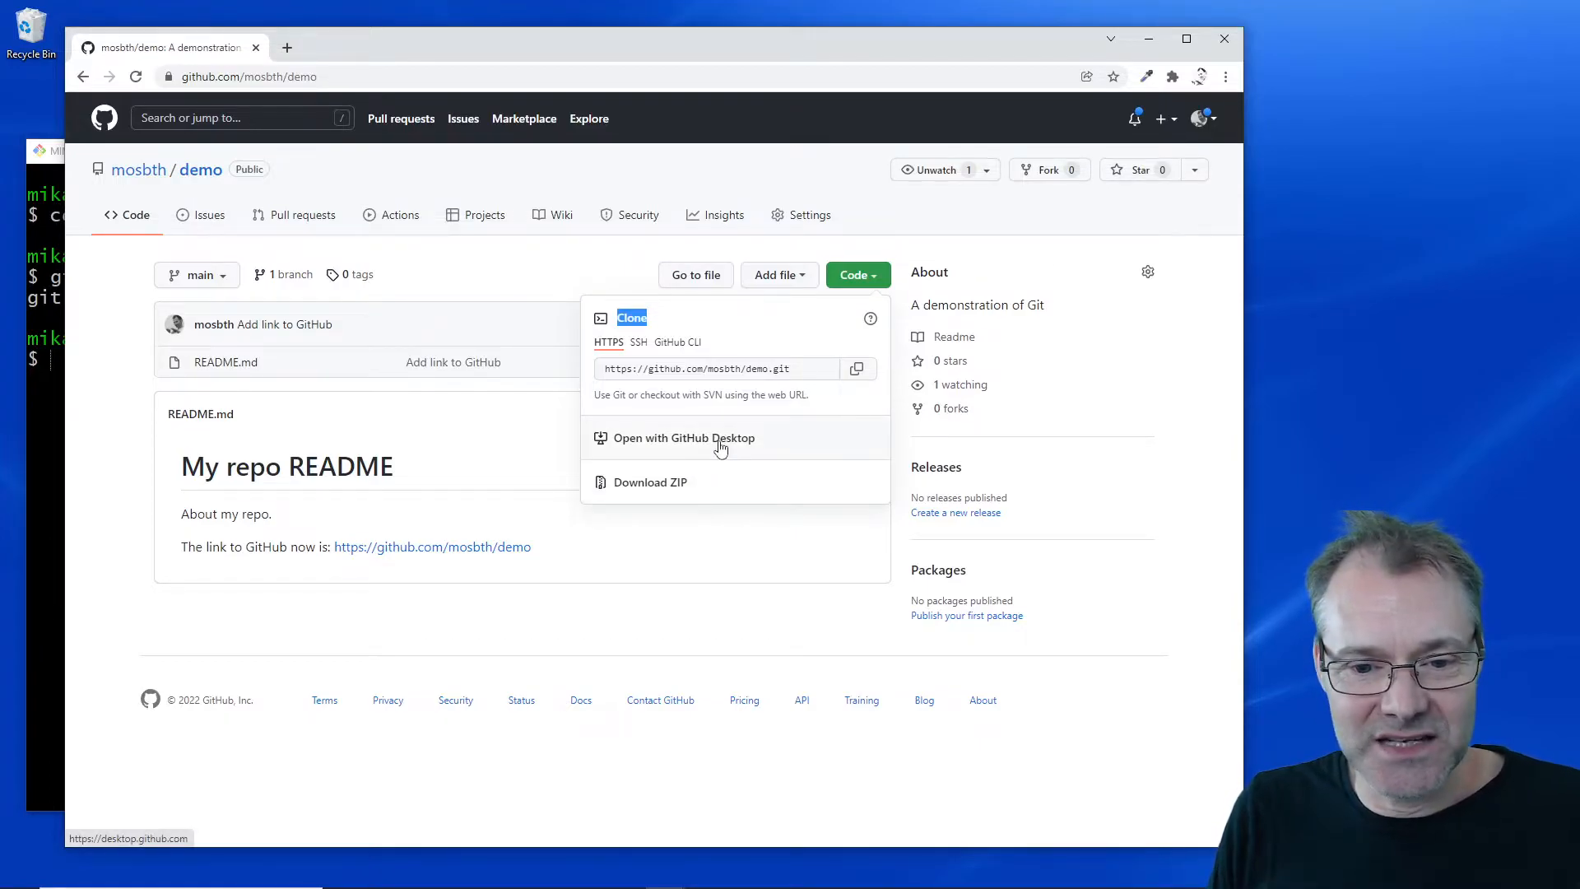
mouse_move(709, 404)
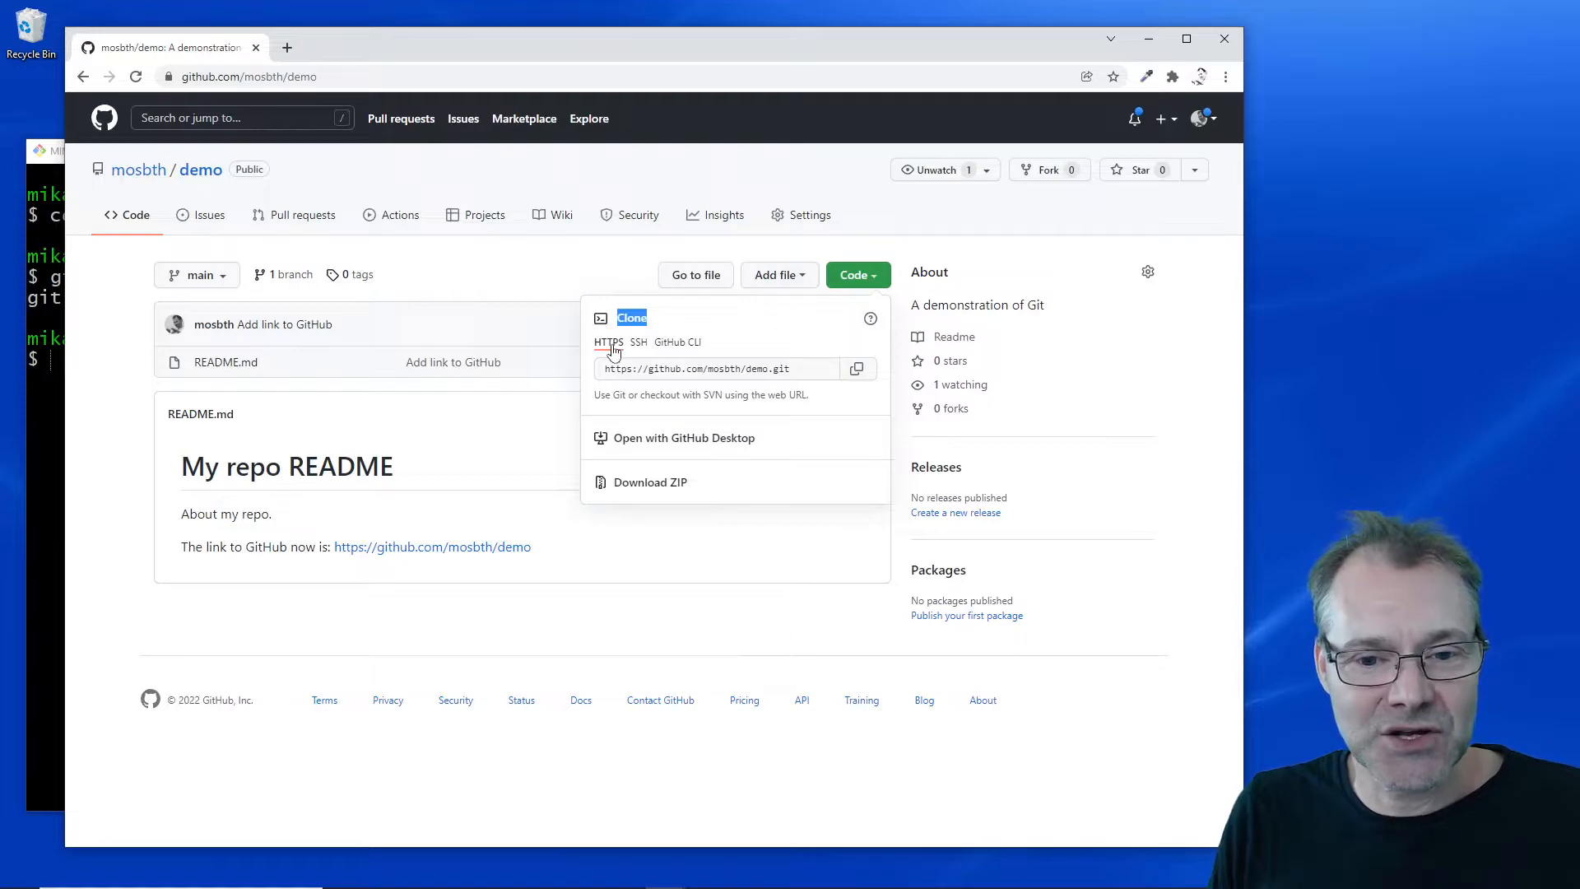
left_click(715, 368)
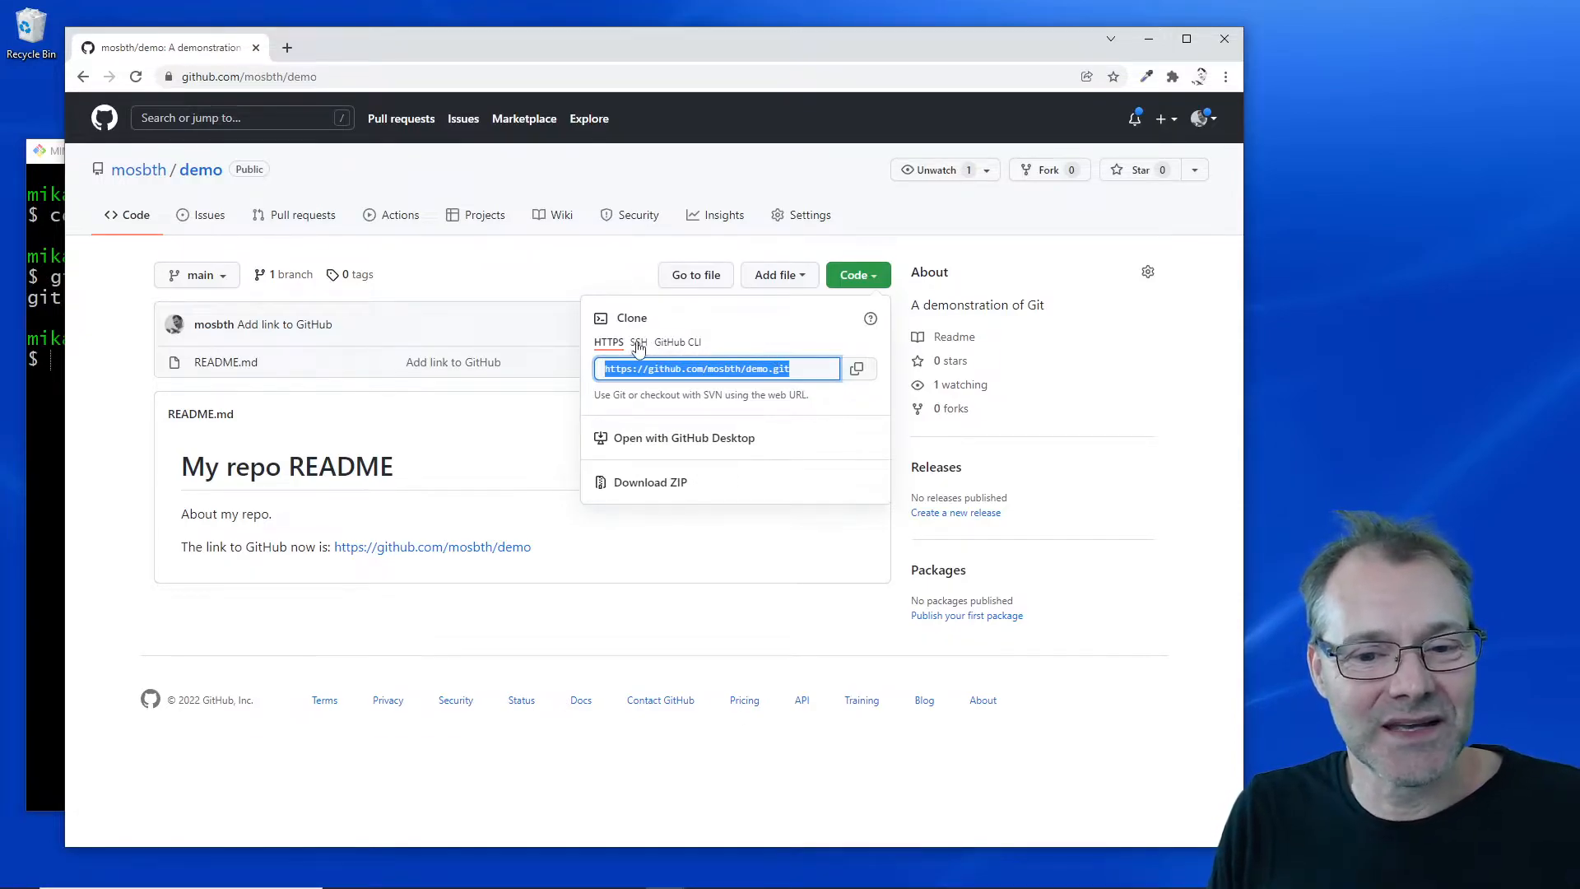
left_click(637, 341)
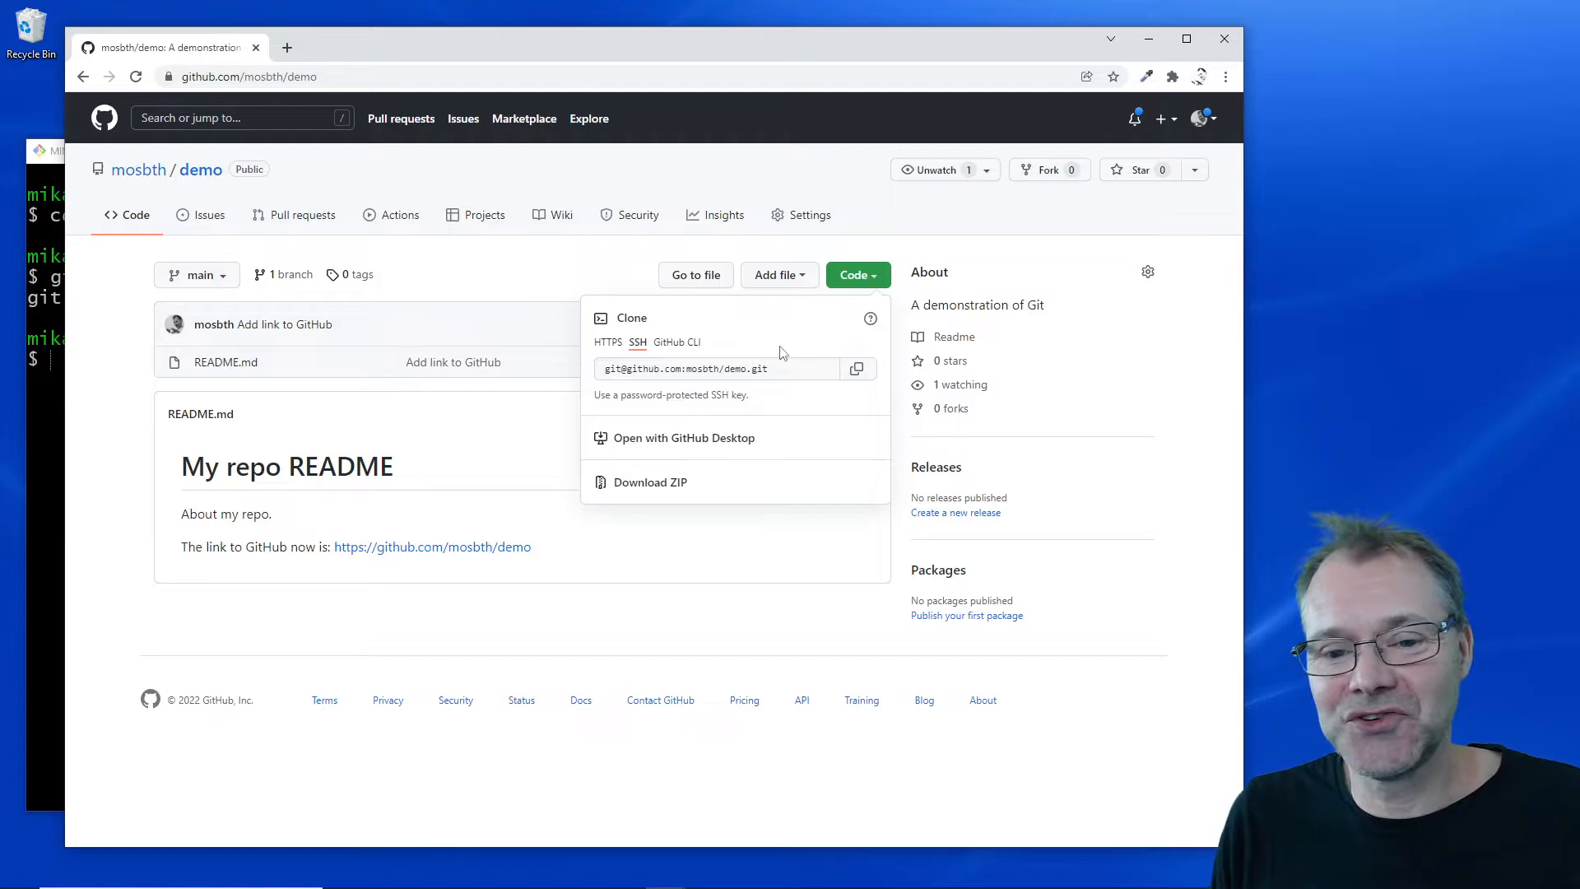
left_click(607, 341)
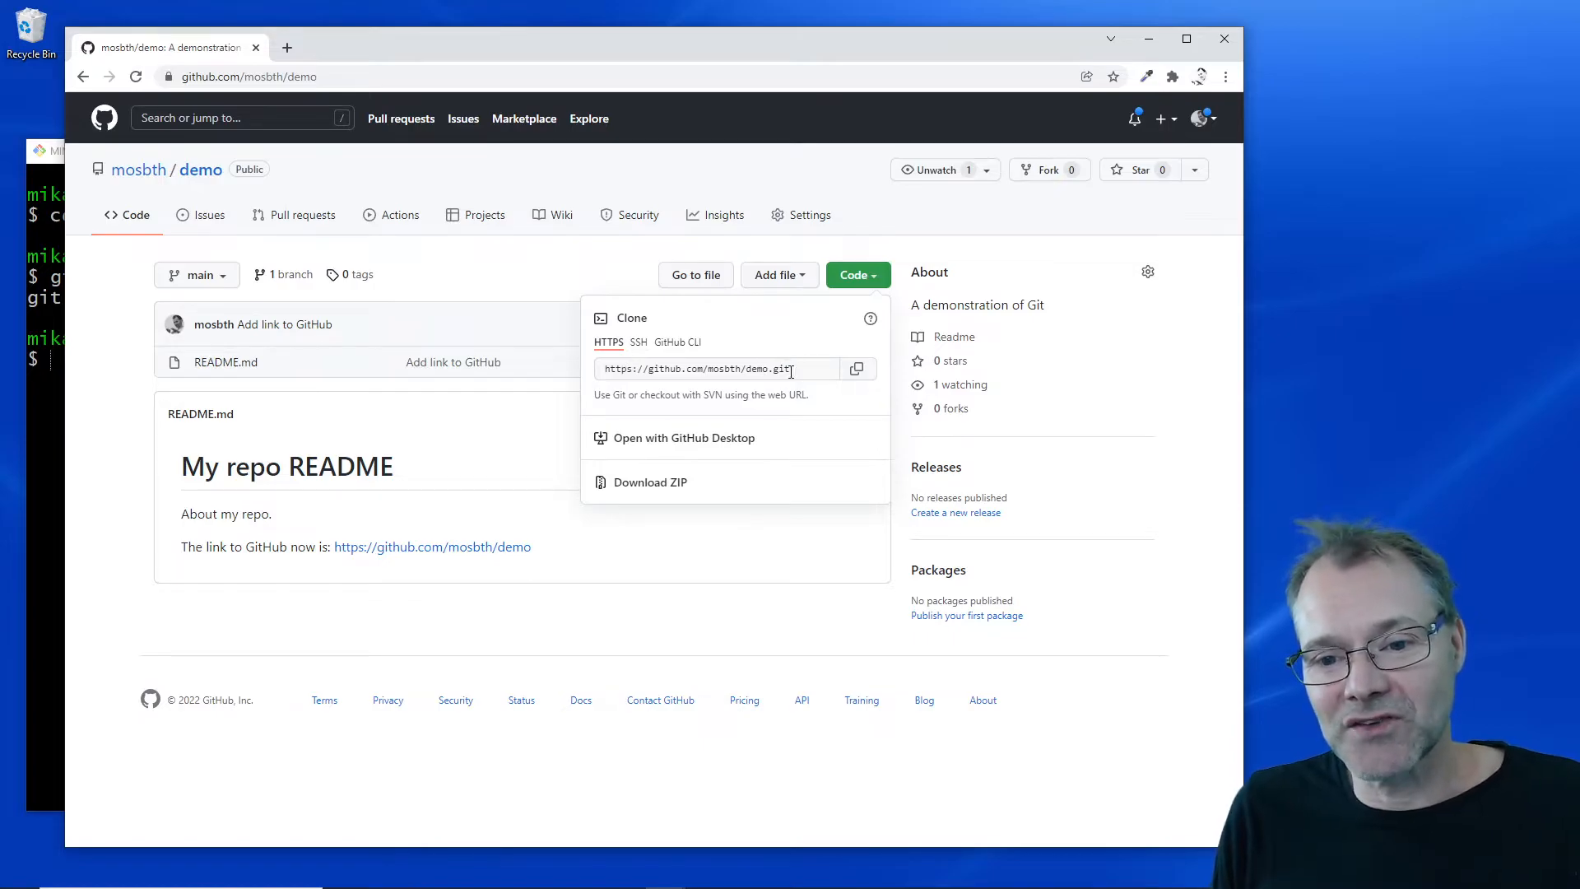
left_click(717, 368)
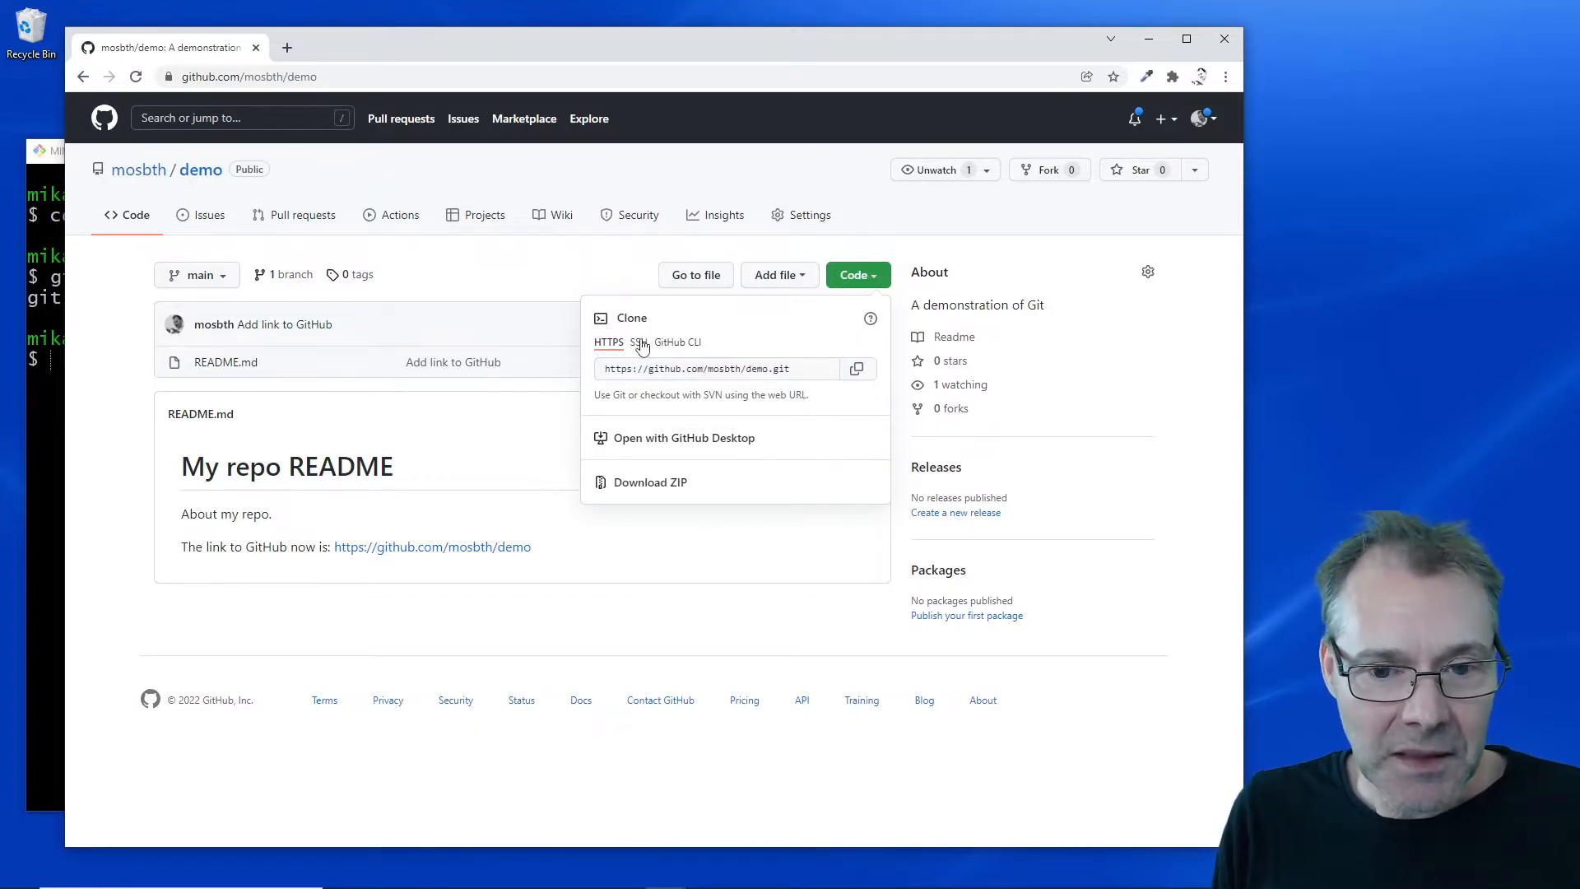
left_click(637, 341)
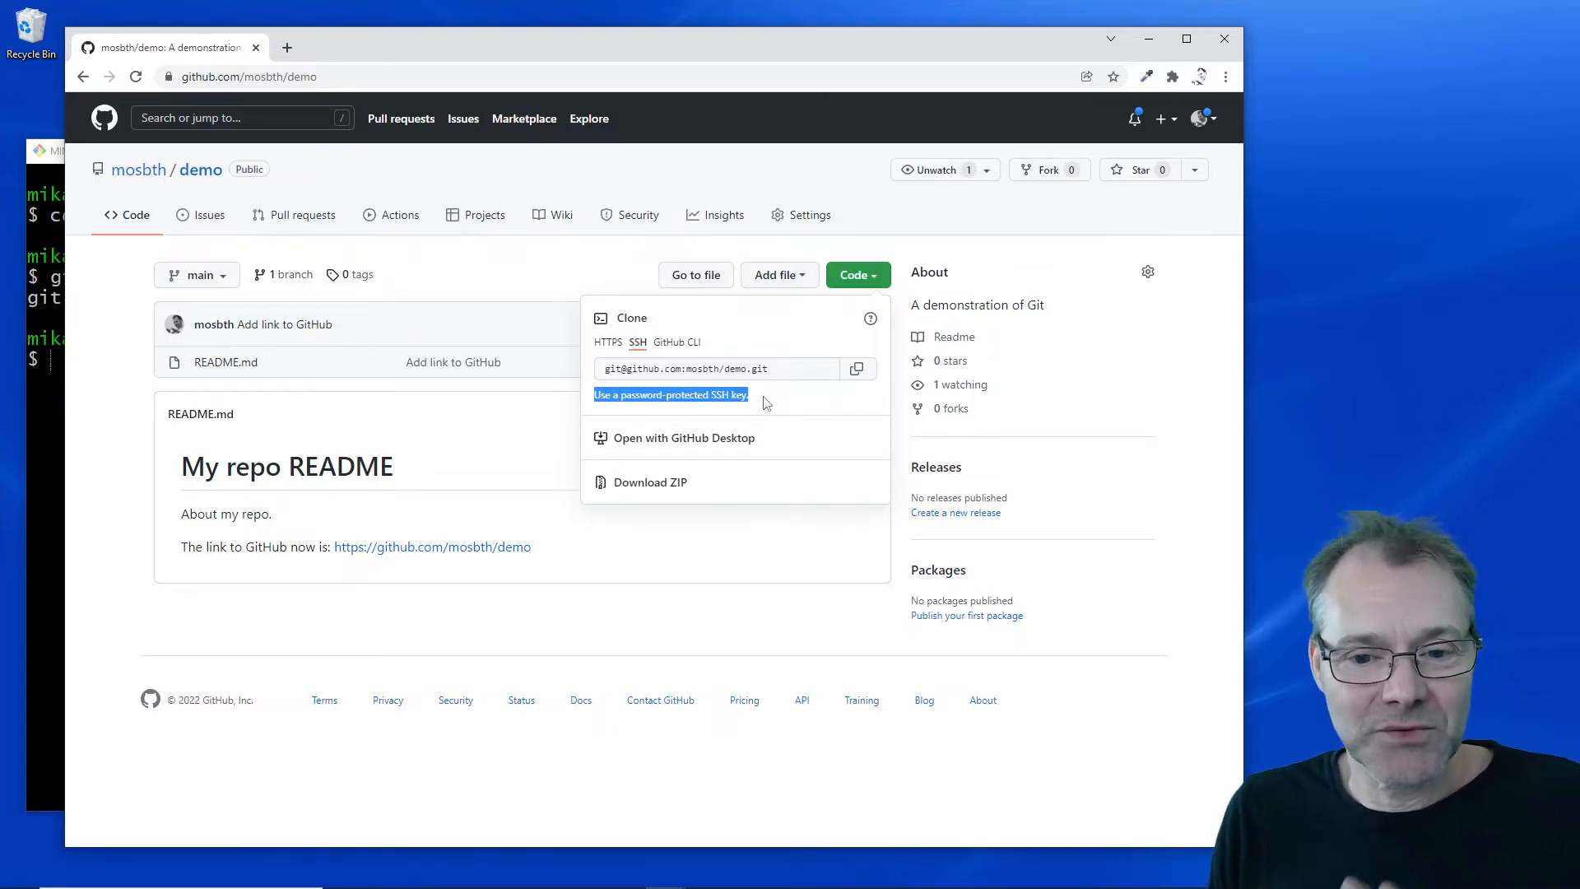
left_click(676, 341)
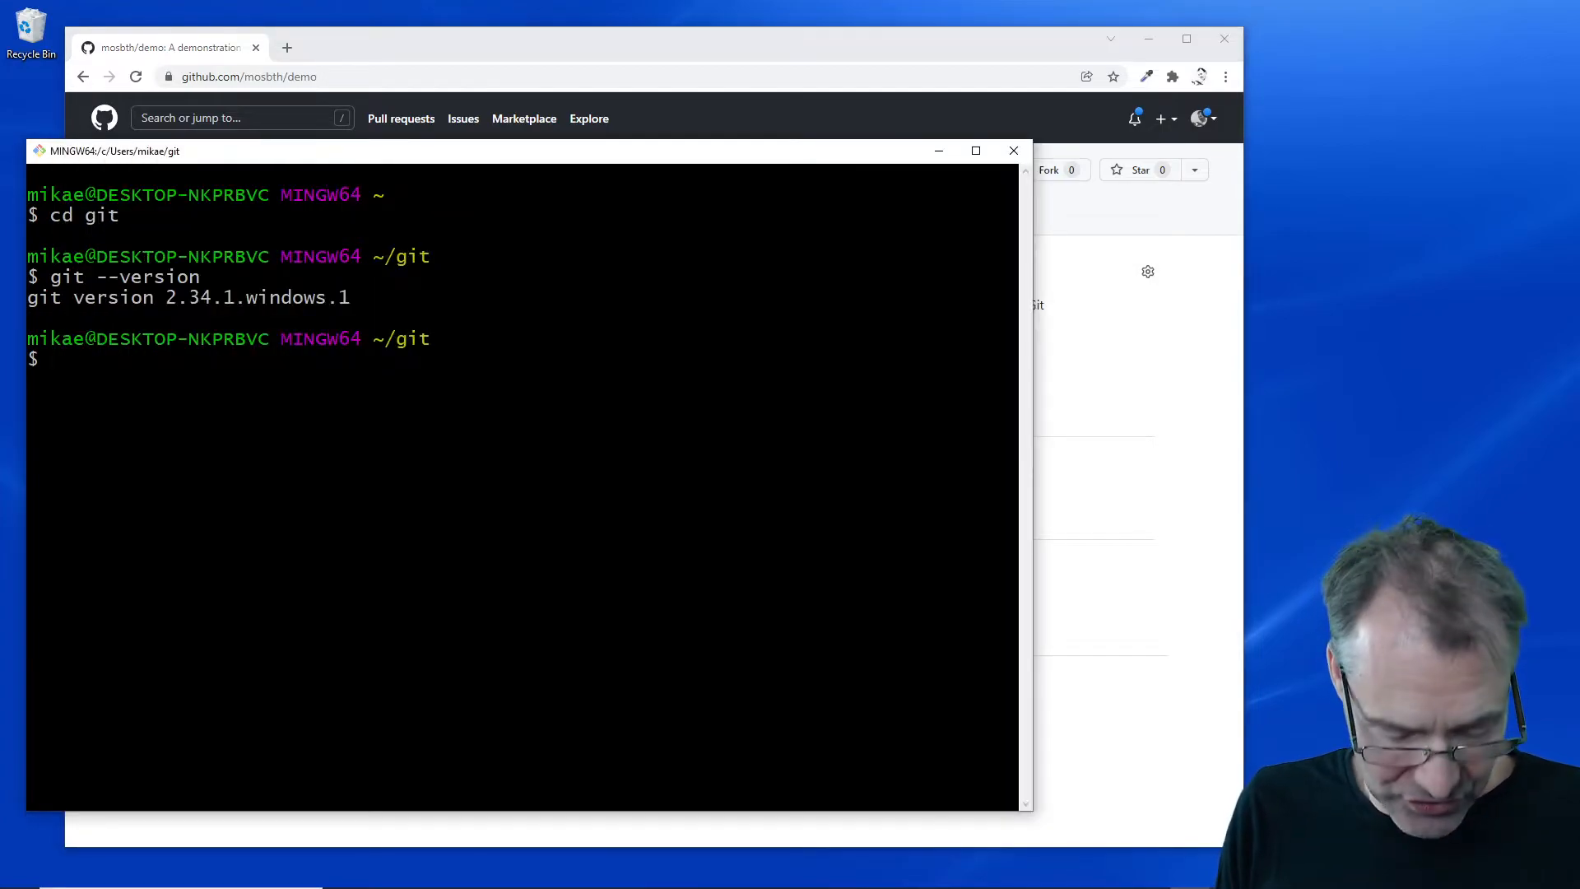
type("goit")
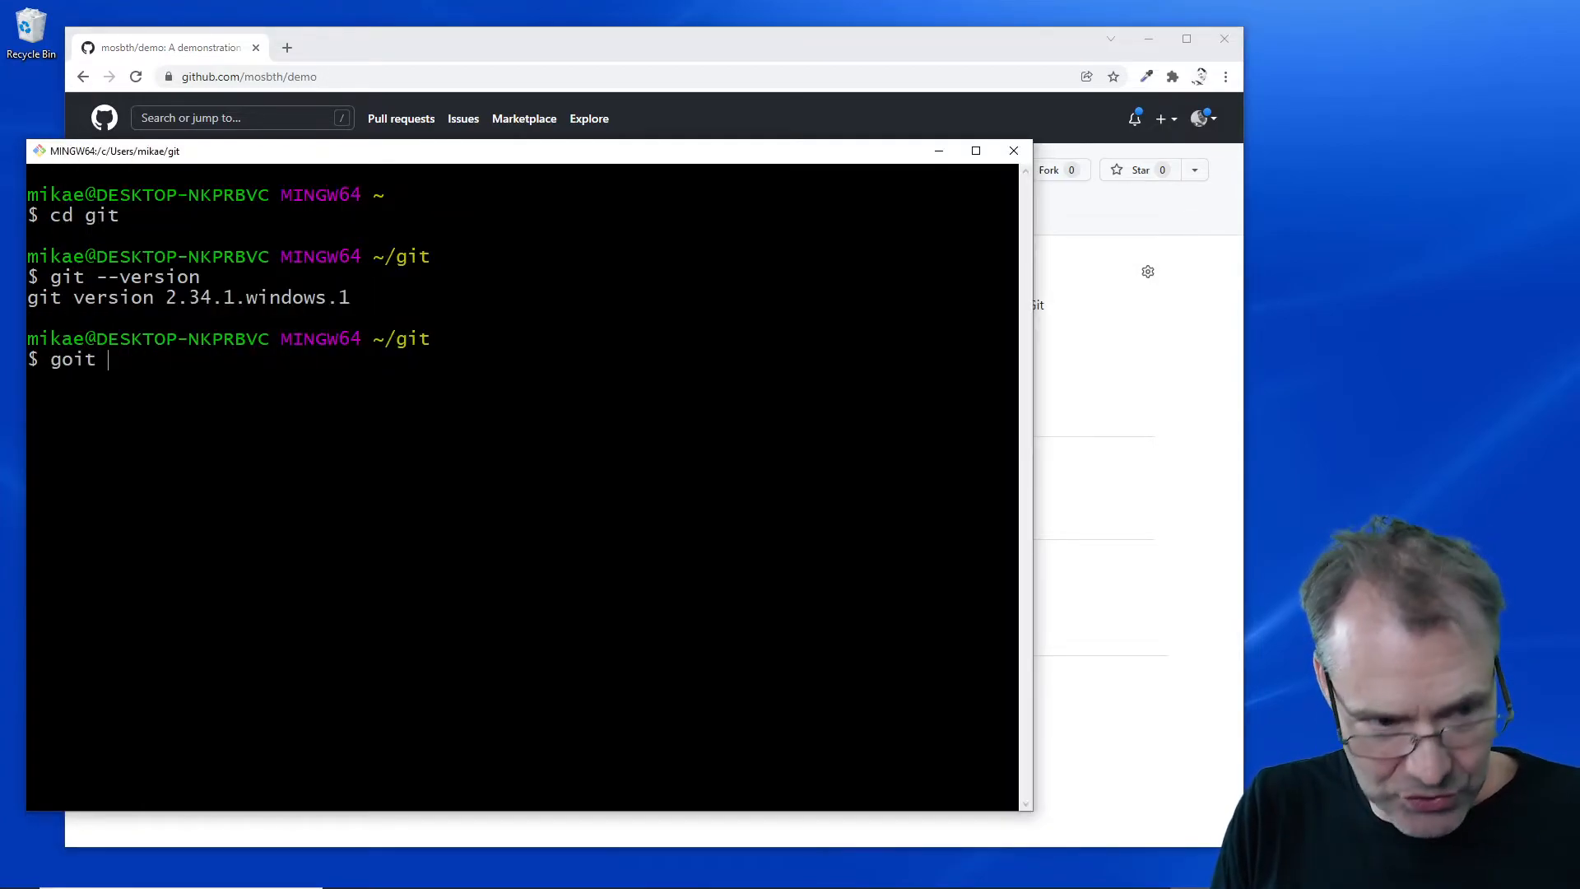
type("git clone https://github.com/mosbth/demo.git github-demo")
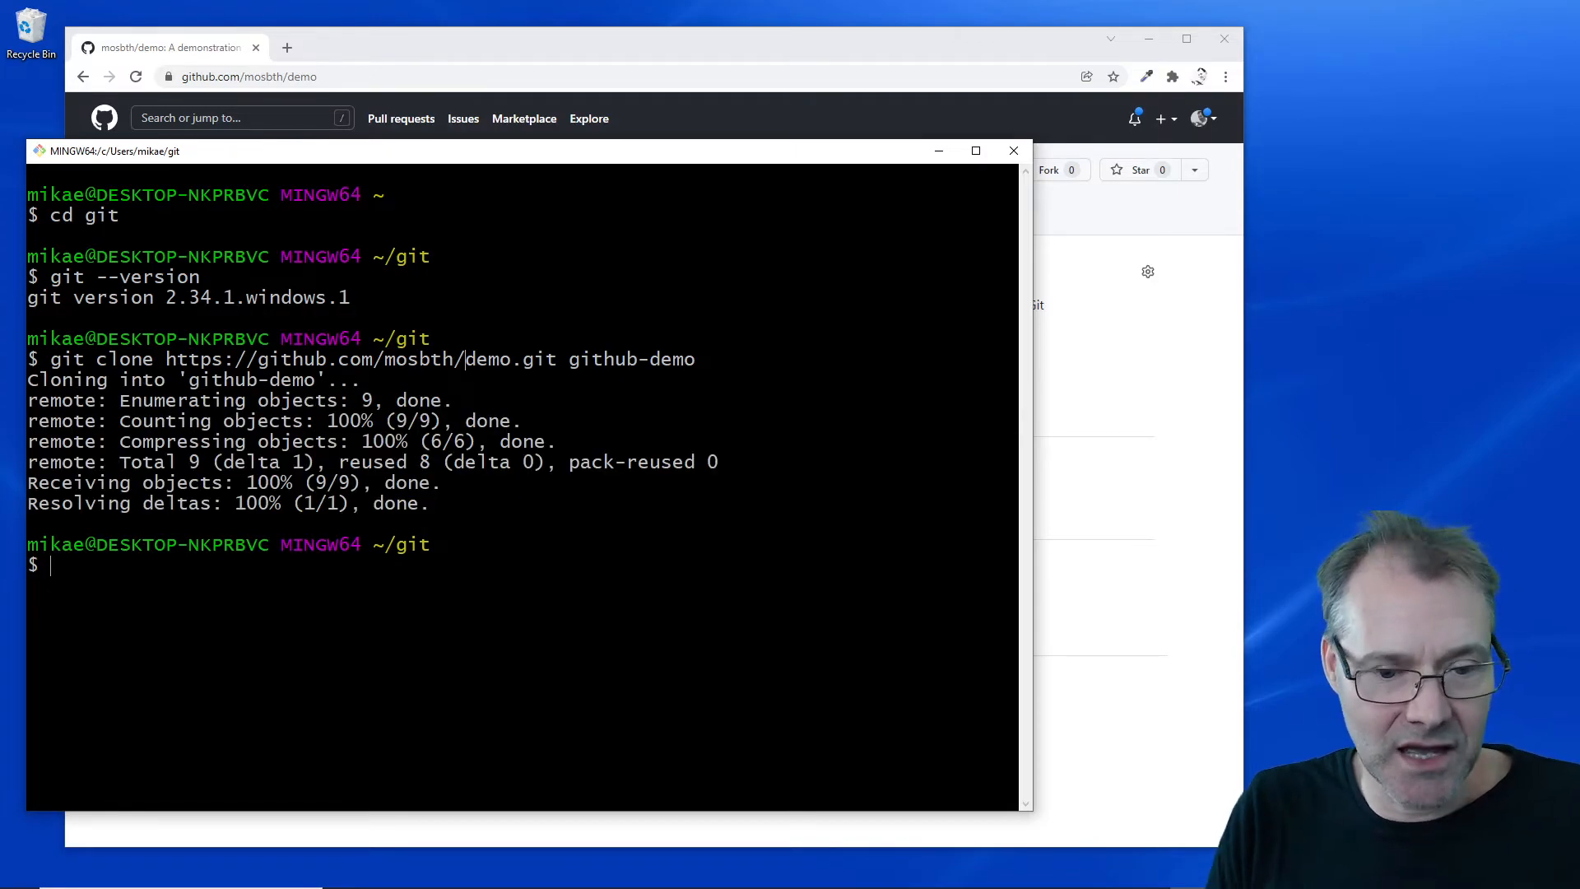
type("cd github-demo/")
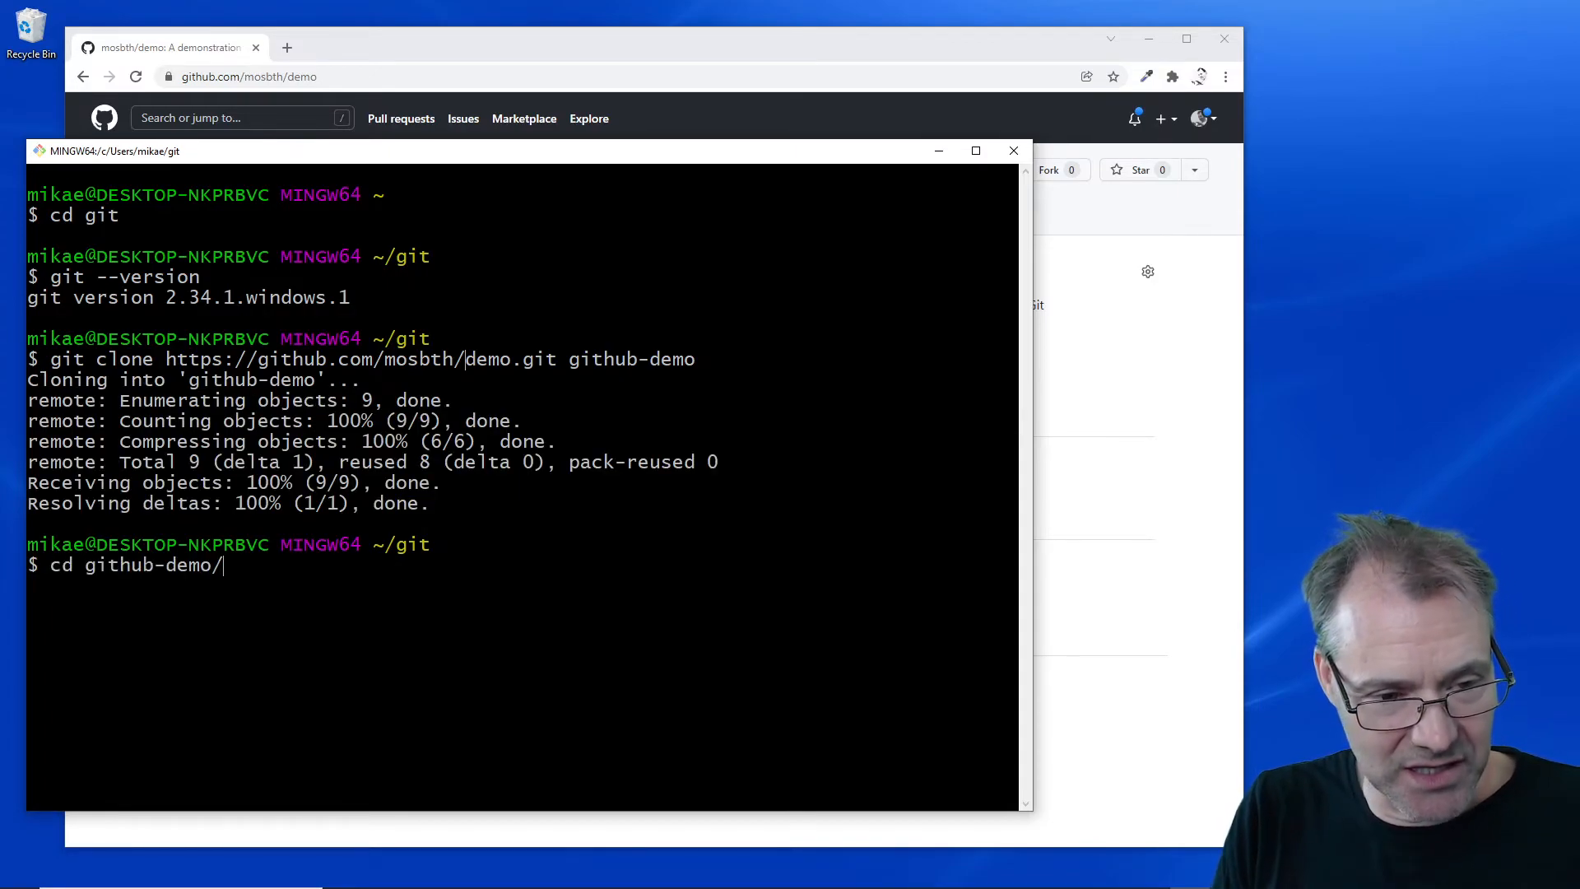
type("ls -la")
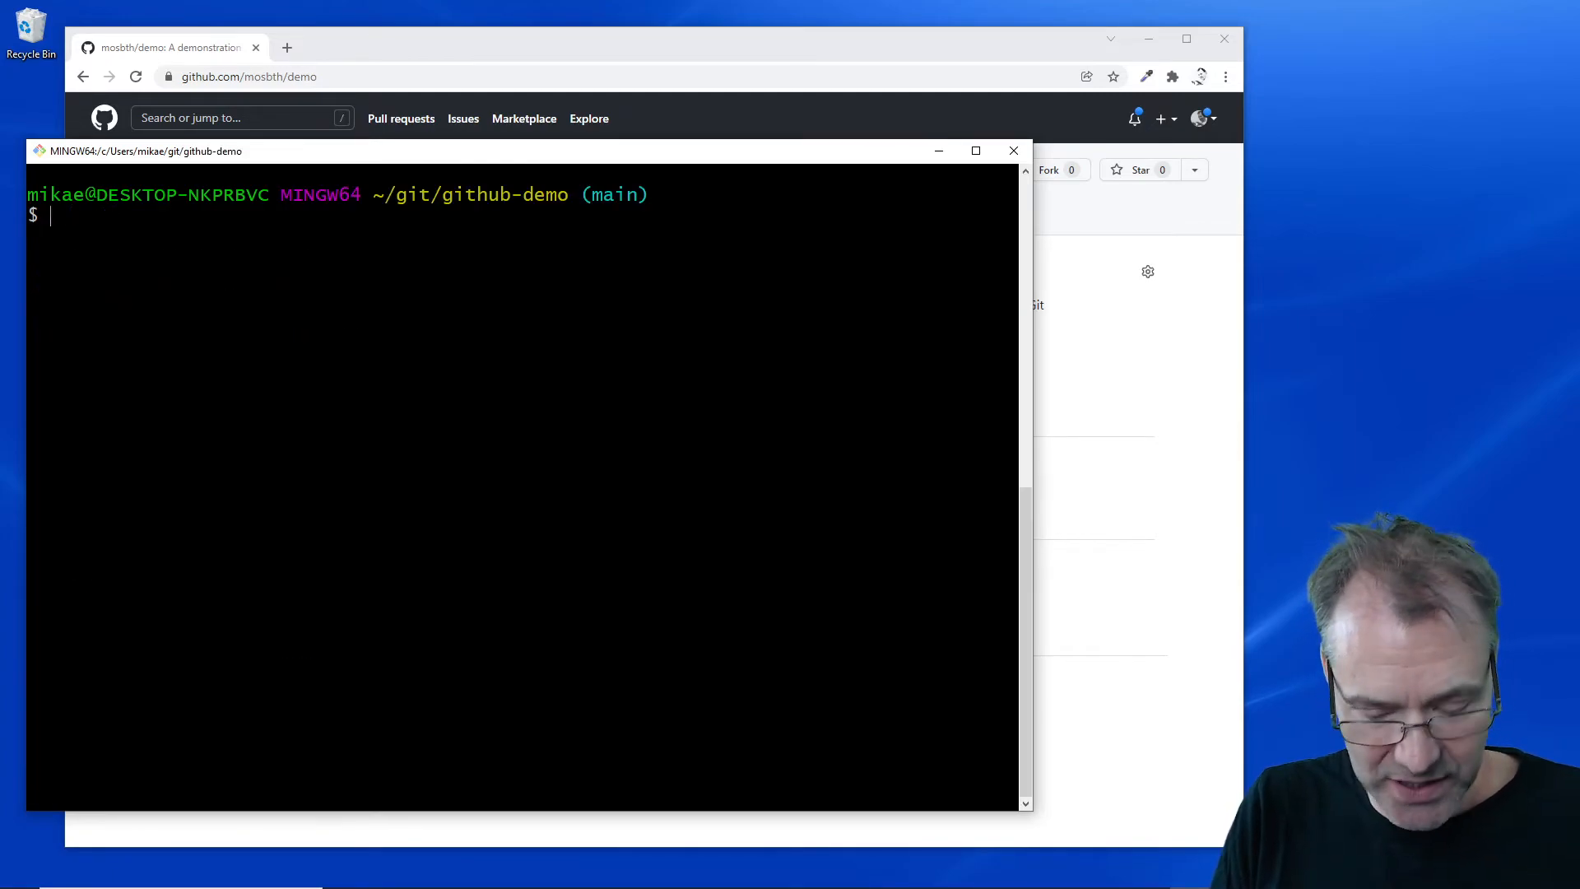
List github-demo with ls -la, print README.md with cat, and highlight the .git folder
type("ls -la")
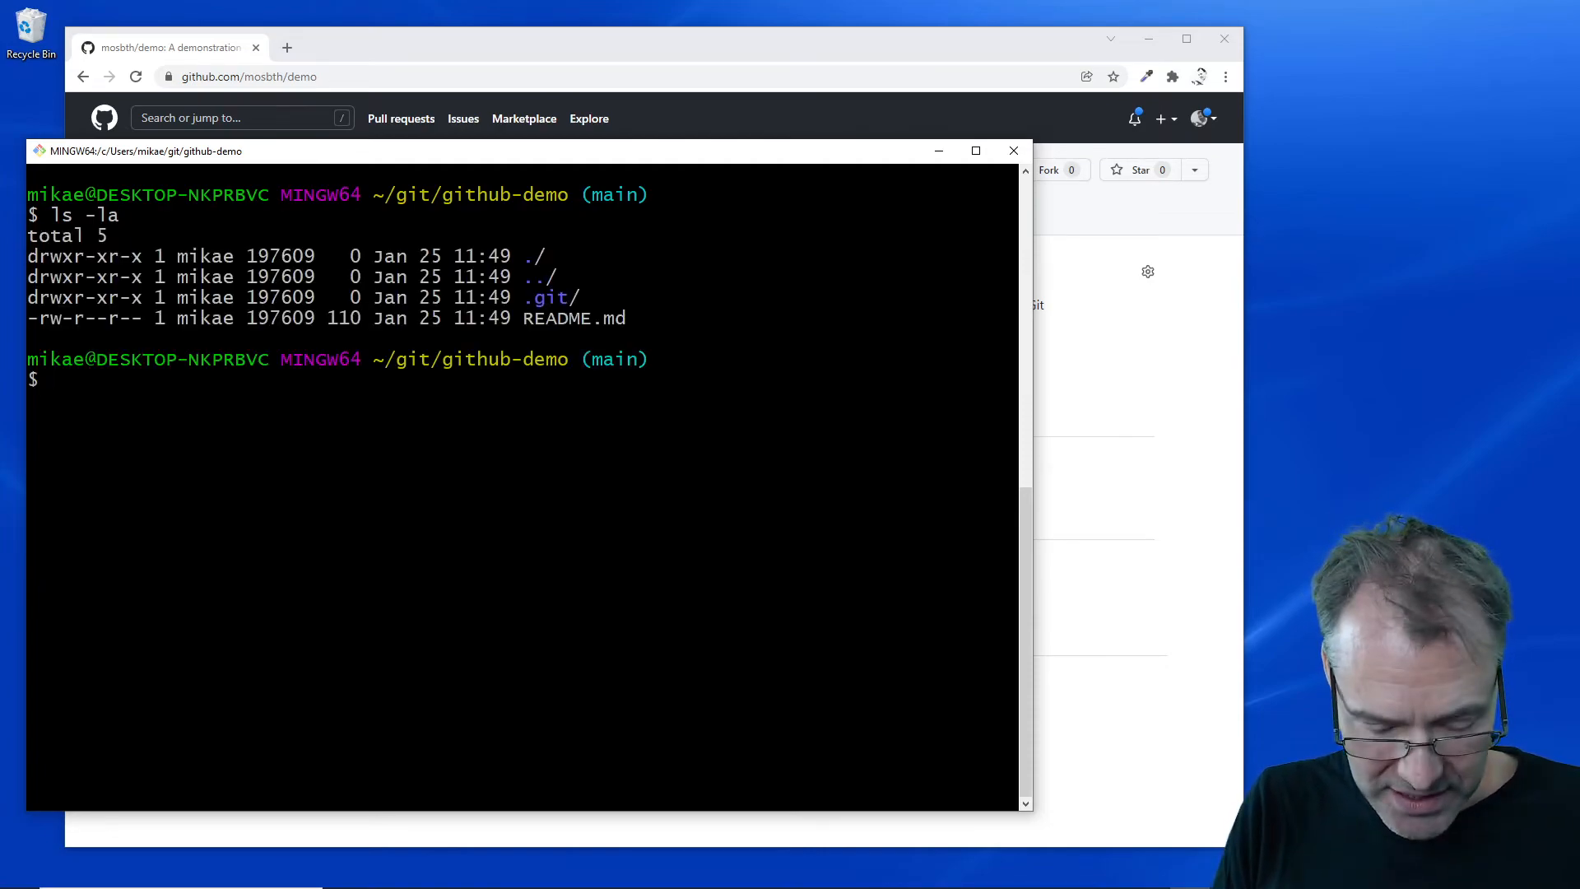
type("cat README.md")
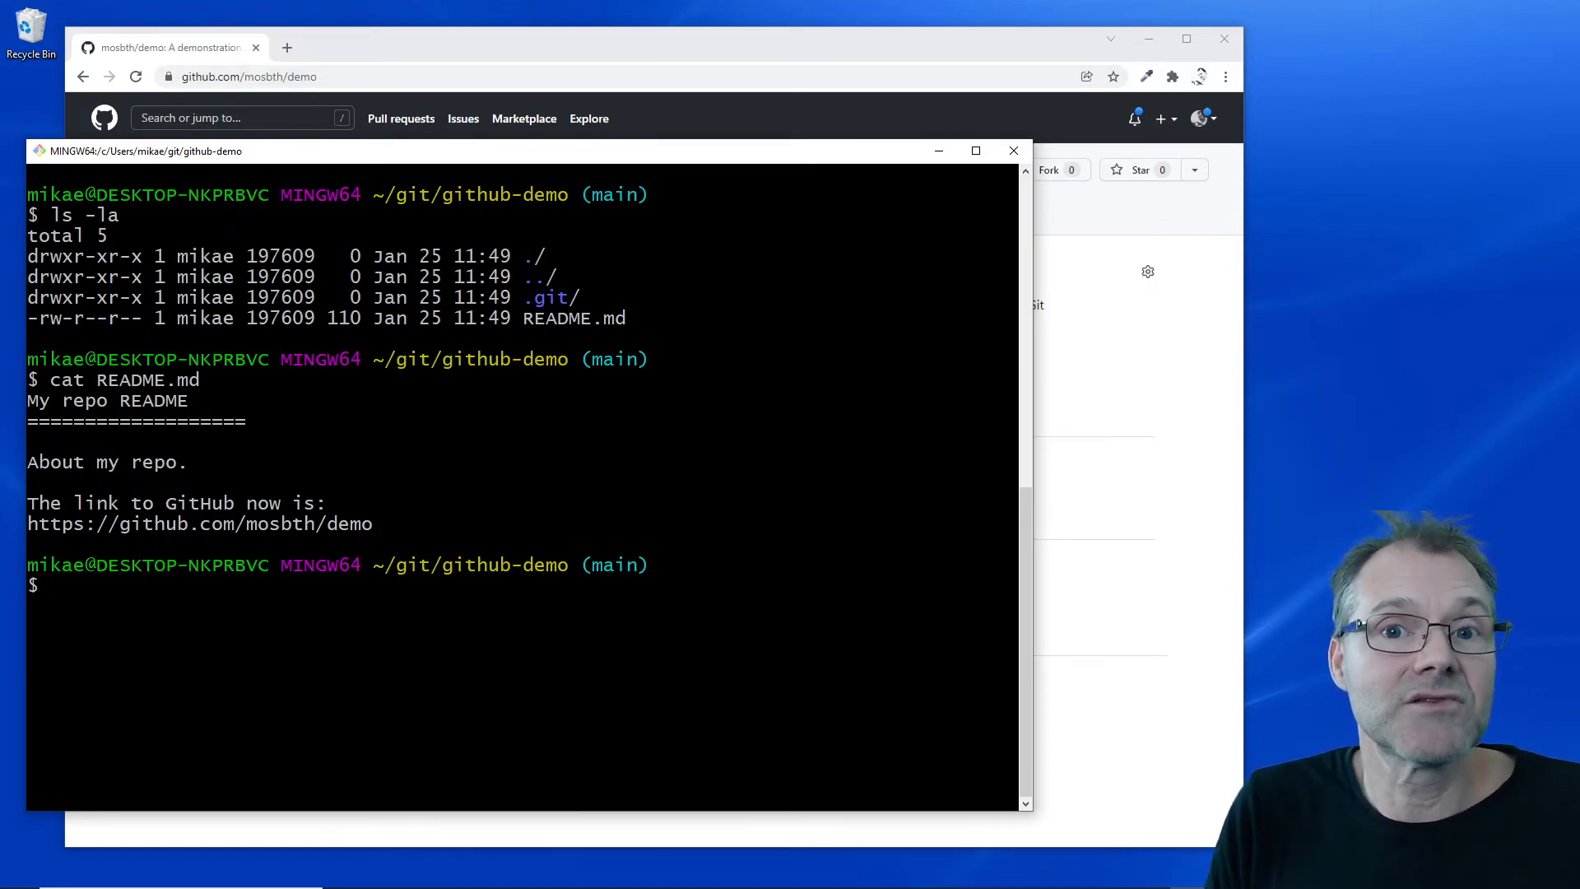
type("gi")
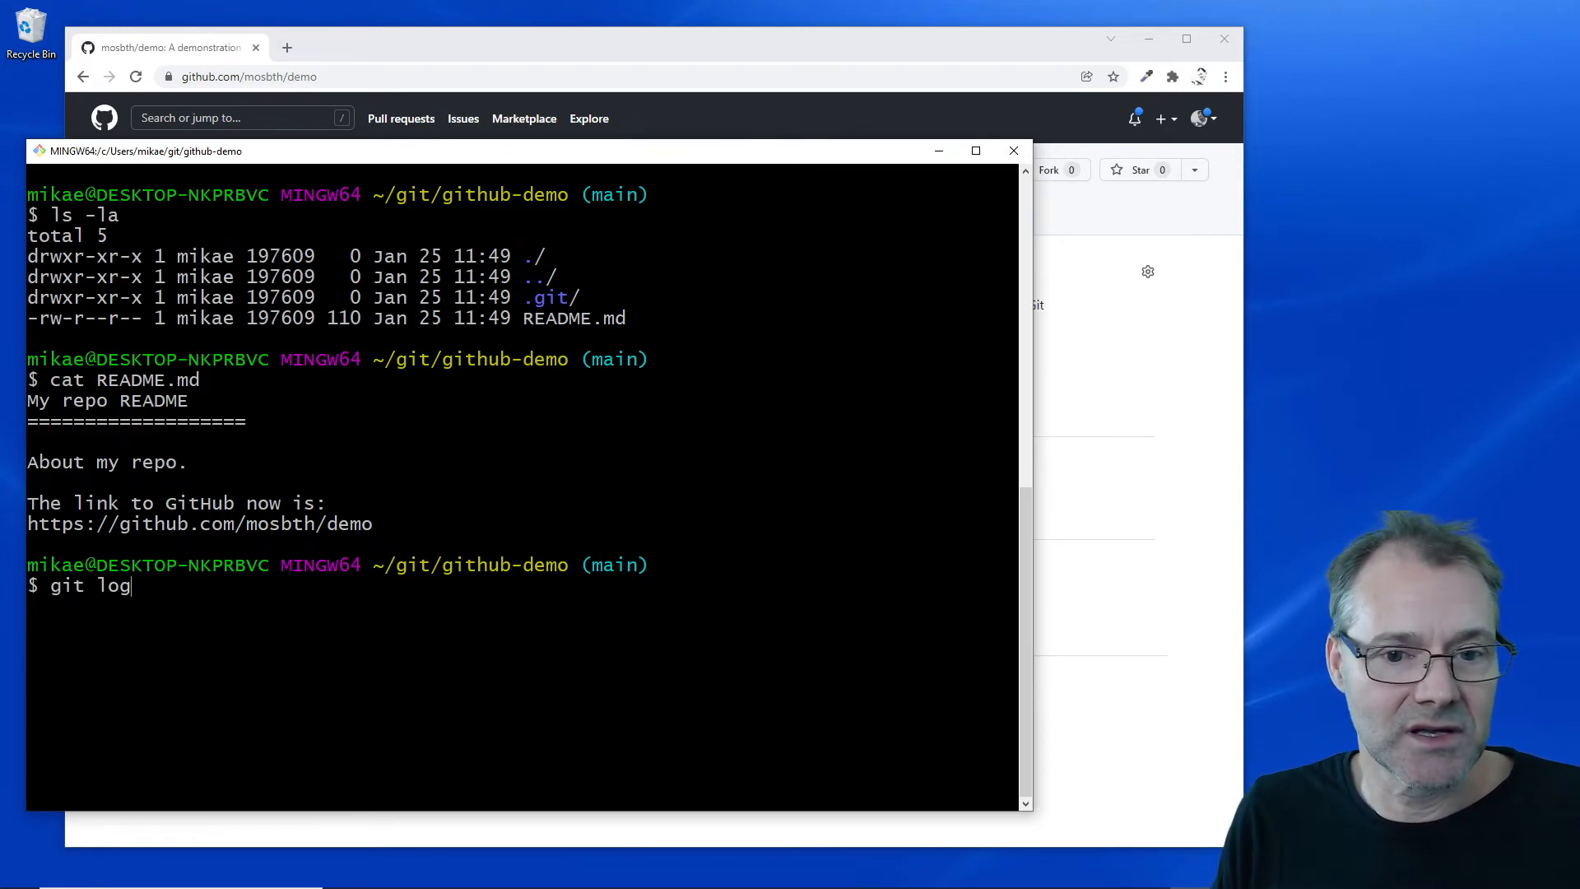
double_click(544, 297)
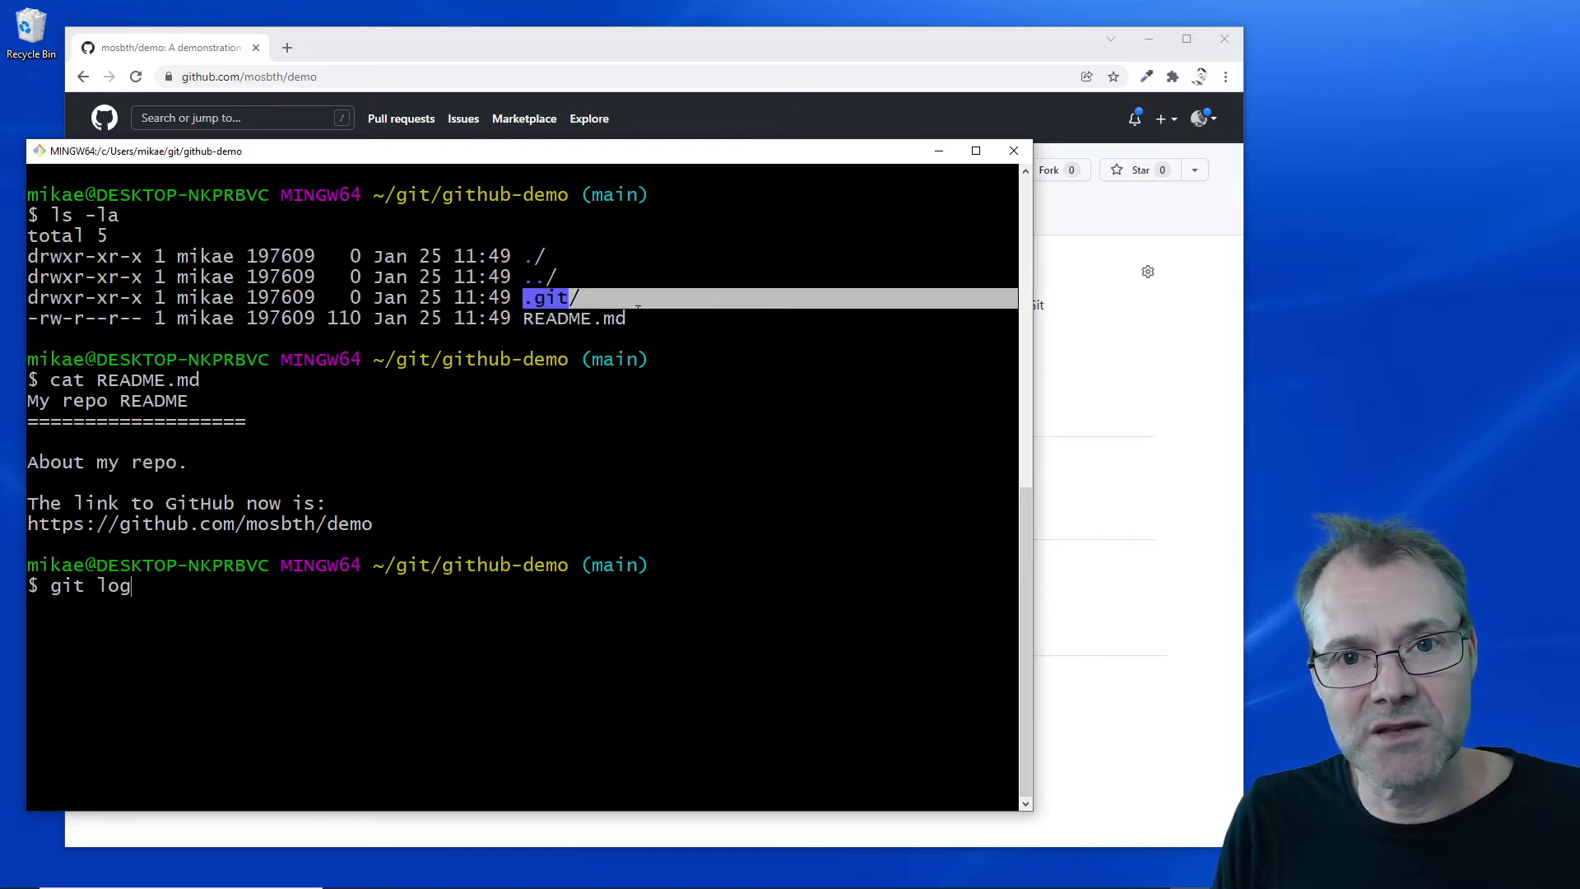